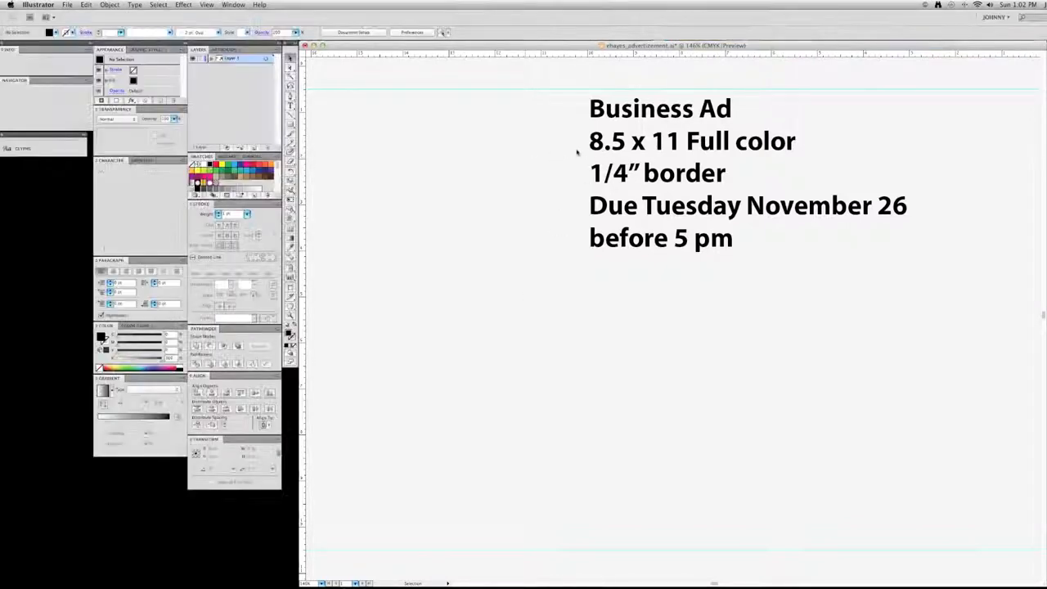
Create a new Letter 8.5 x 11 in document named JohnnyM Business A, no bleed.
{"action": "left_click", "coordinate": [692, 140]}
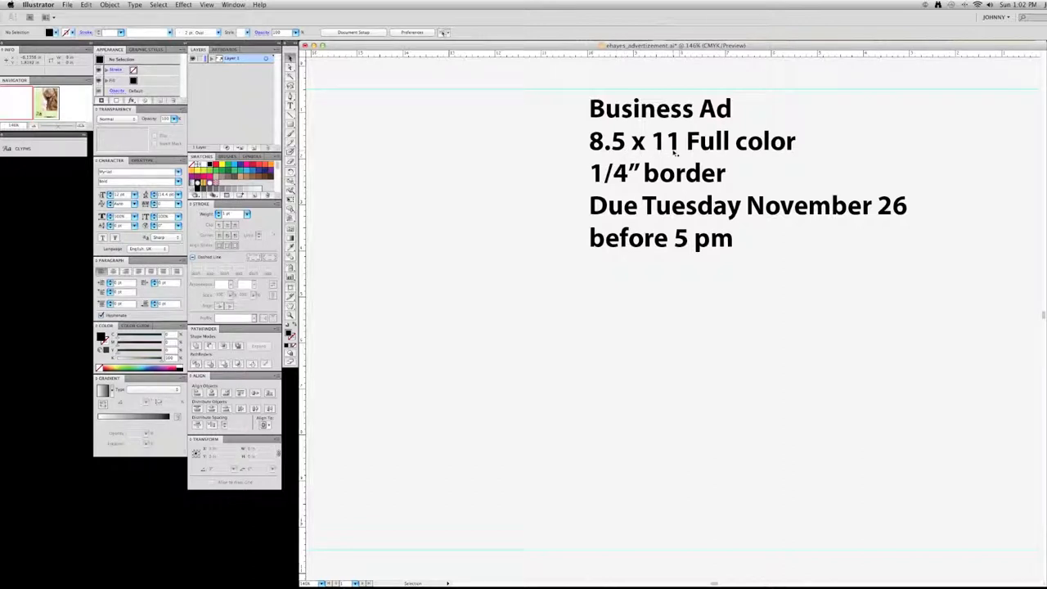
{"action": "mouse_move", "coordinate": [769, 154]}
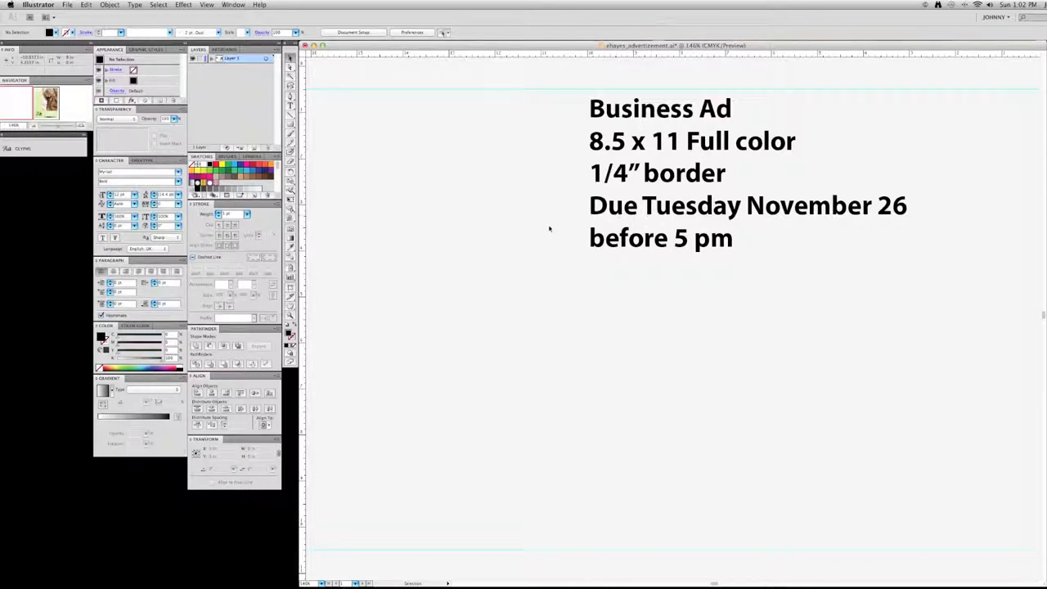
{"action": "mouse_move", "coordinate": [545, 243]}
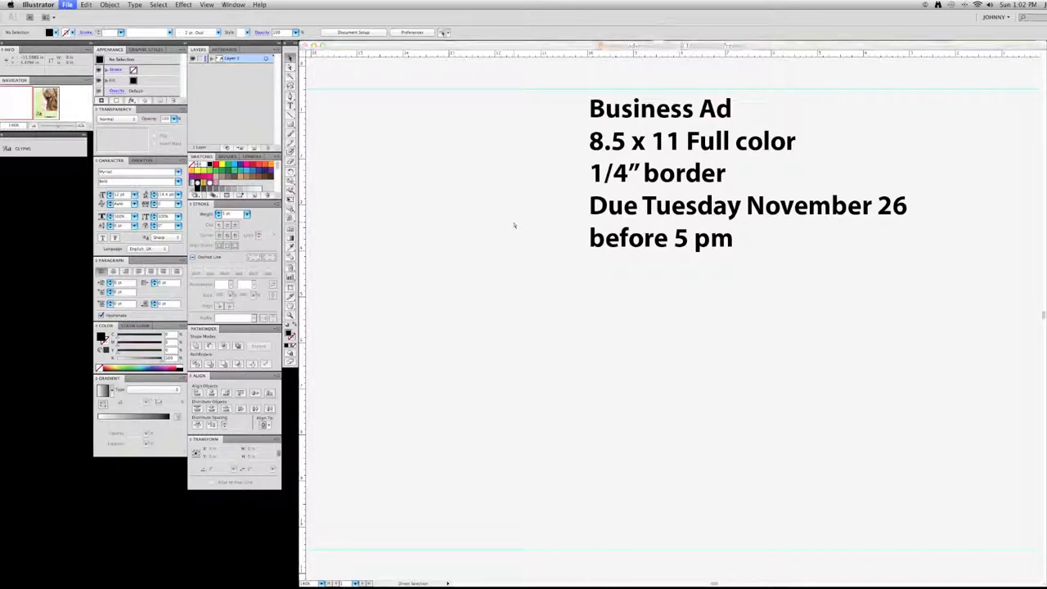
{"action": "left_click", "coordinate": [68, 5]}
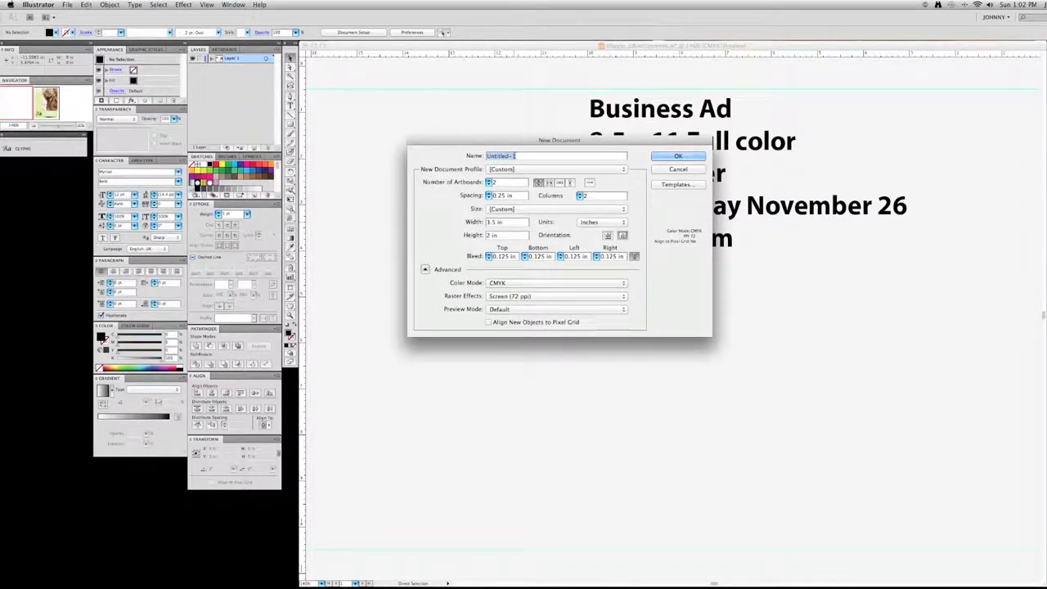
{"action": "type", "text": "JohnnyM"}
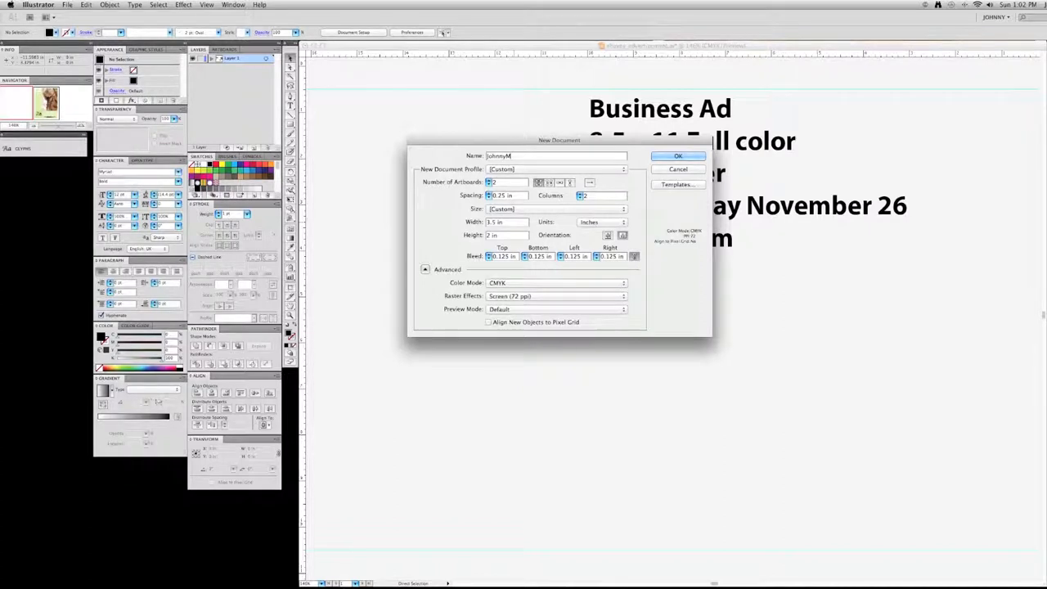
{"action": "type", "text": "Bus"}
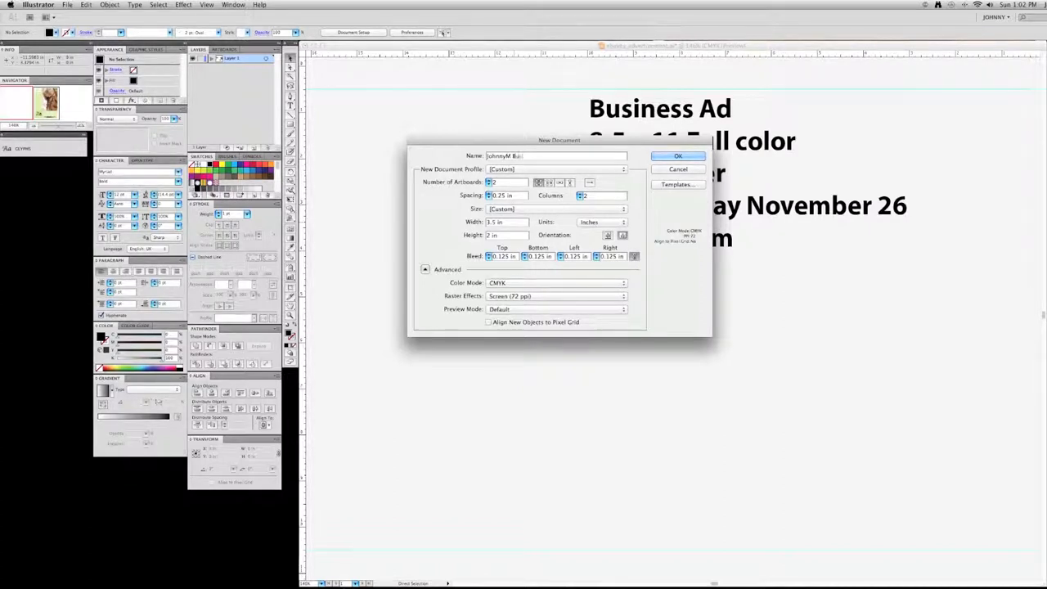
{"action": "type", "text": "Business Ad"}
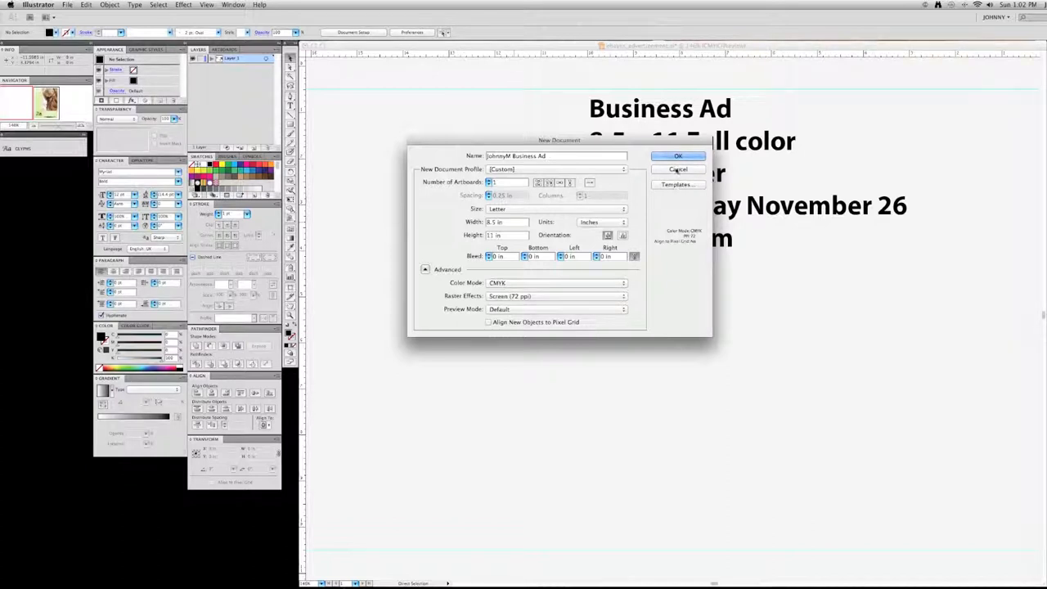
{"action": "left_click", "coordinate": [678, 156]}
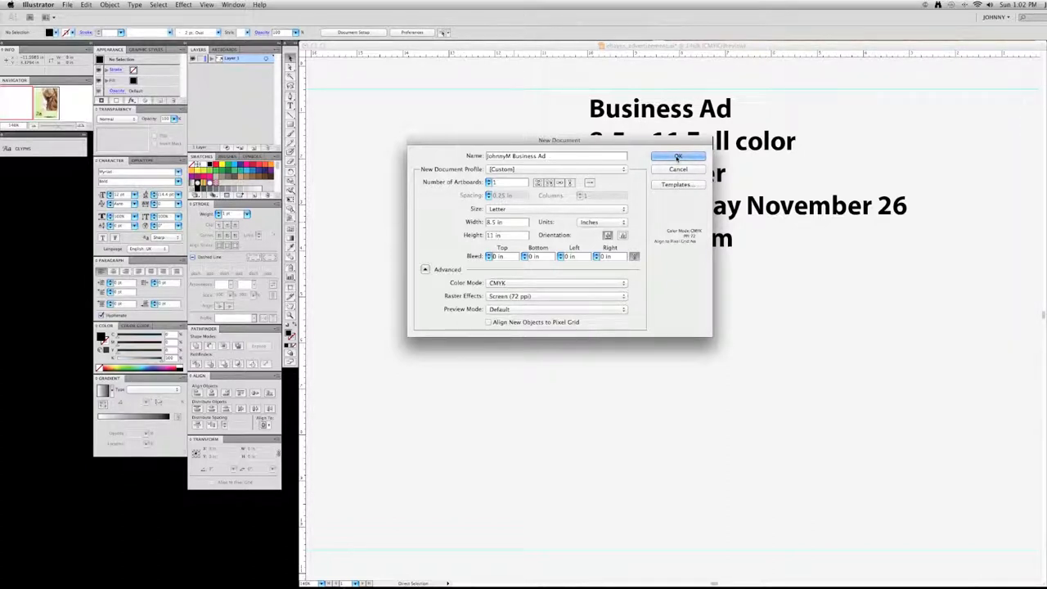
{"action": "left_click", "coordinate": [678, 157]}
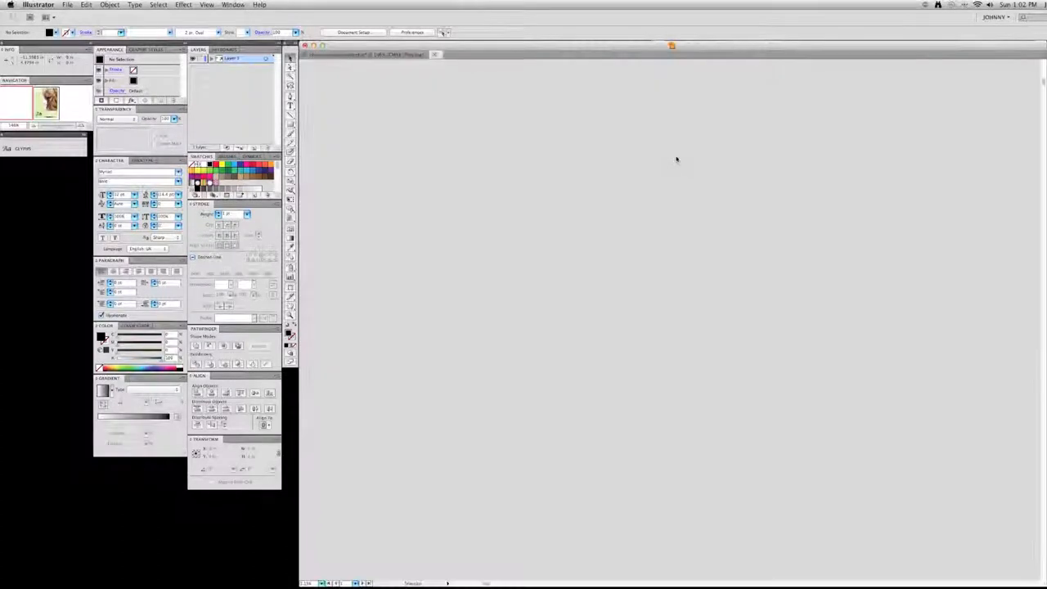
Shrink the pasted spec notes text block and move it off the page to the upper left.
{"action": "left_click", "coordinate": [671, 45]}
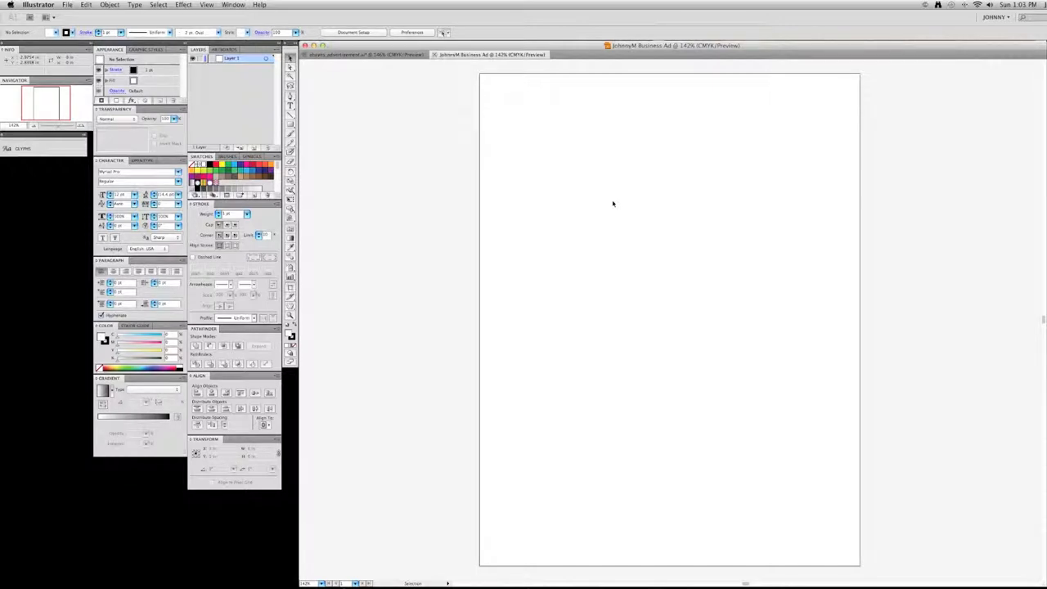
{"action": "mouse_move", "coordinate": [433, 112]}
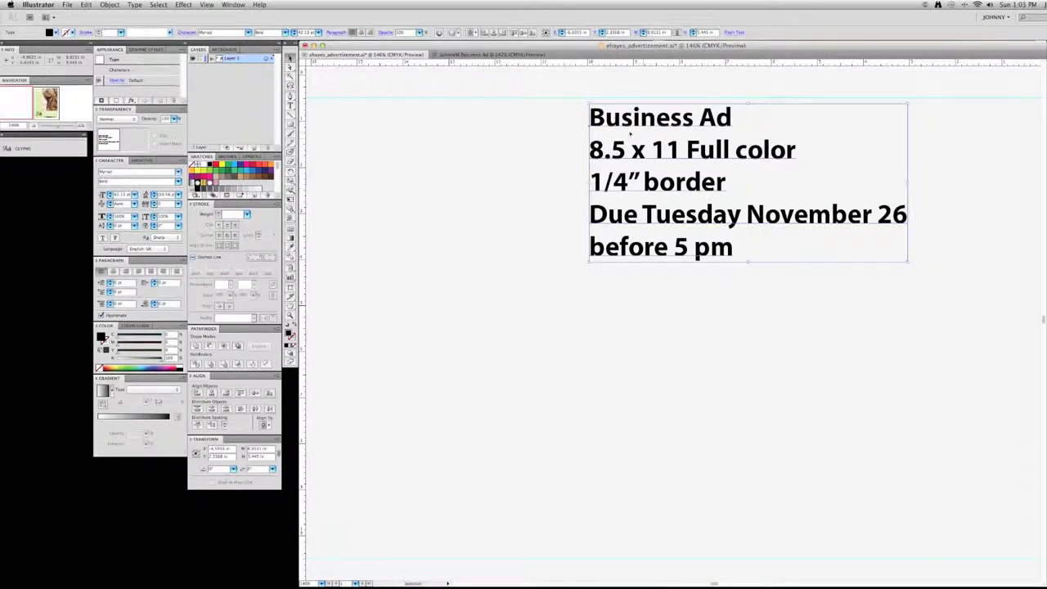
{"action": "left_click", "coordinate": [491, 54]}
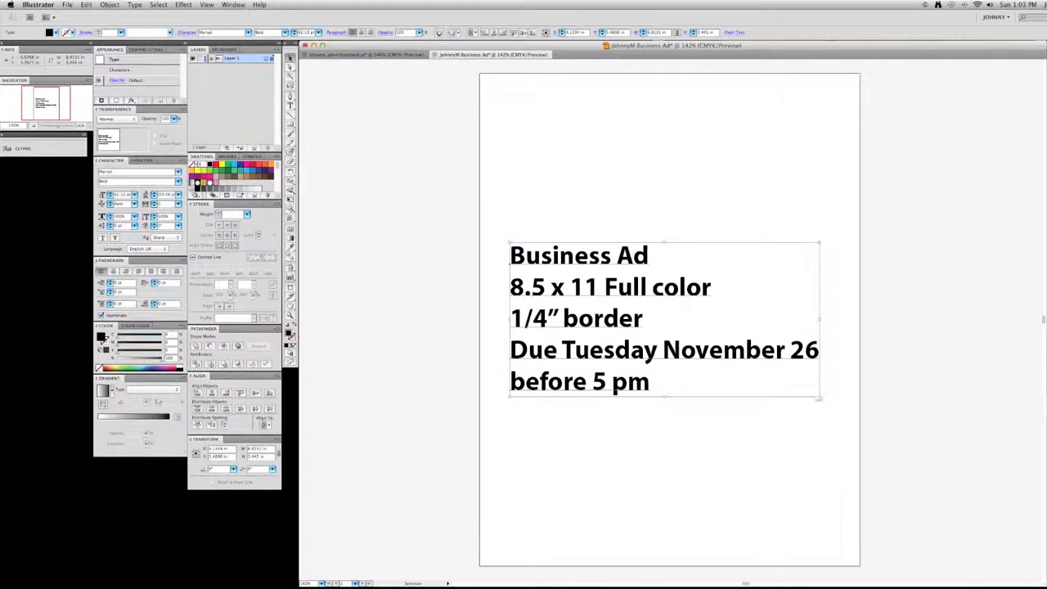
{"action": "left_click_drag", "start_coordinate": [820, 396], "coordinate": [623, 300]}
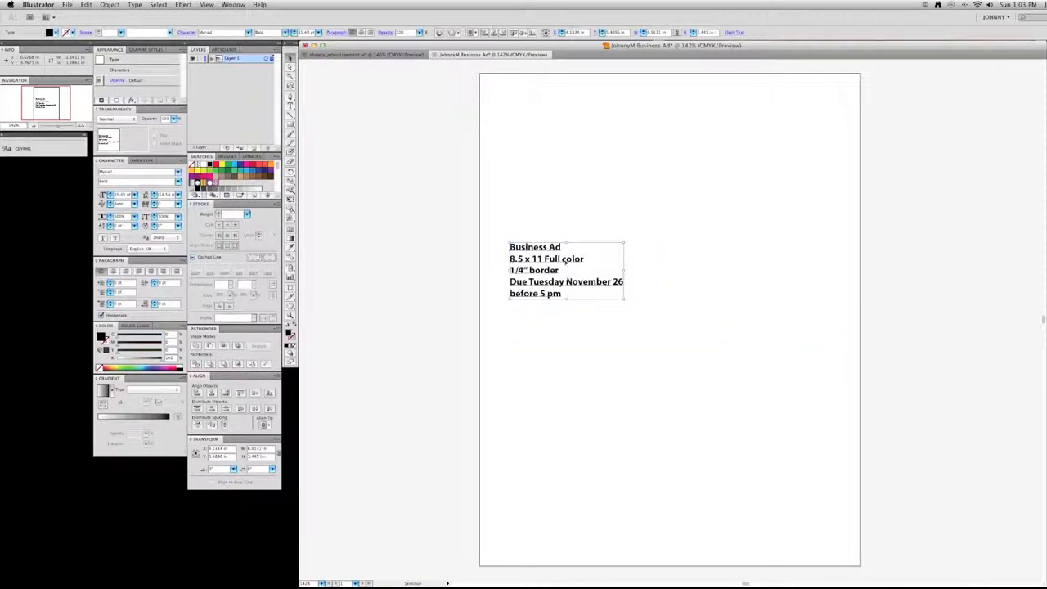
{"action": "left_click_drag", "start_coordinate": [566, 271], "coordinate": [391, 127]}
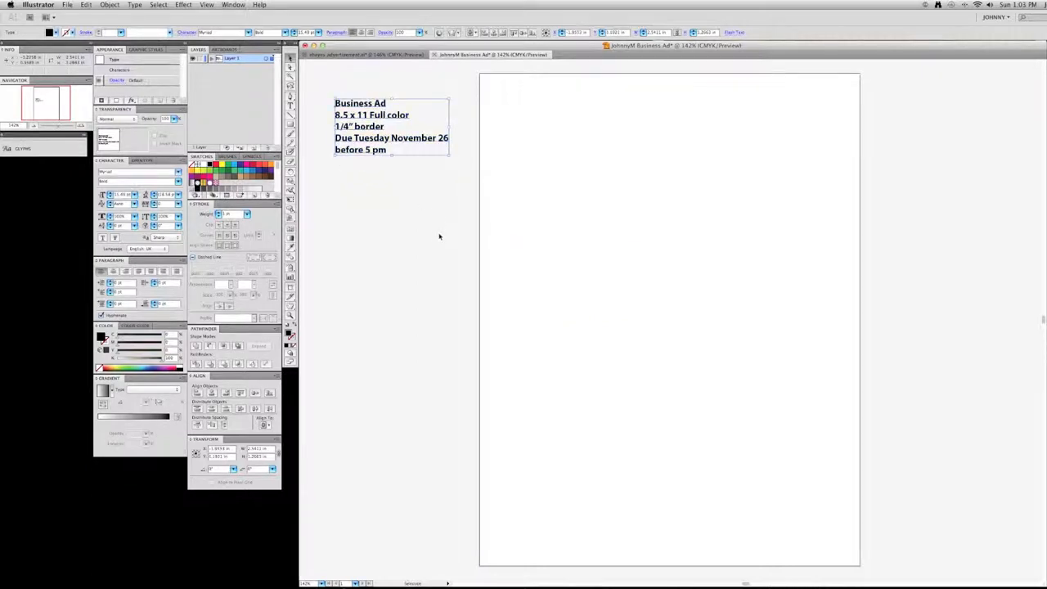
Turn on the rulers and deselect the spec notes text.
{"action": "left_click", "coordinate": [207, 5]}
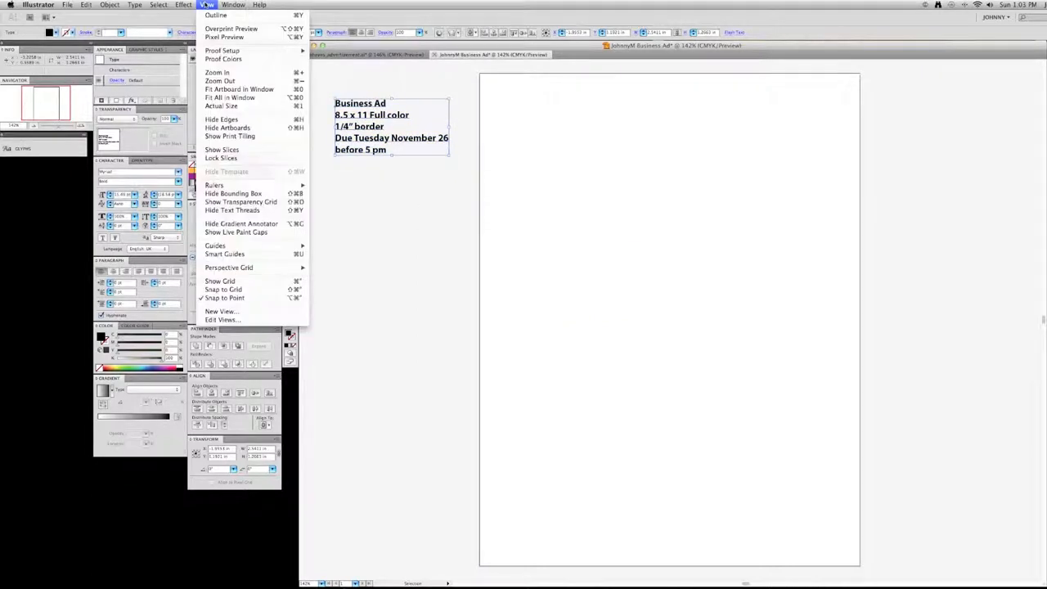
{"action": "mouse_move", "coordinate": [214, 185]}
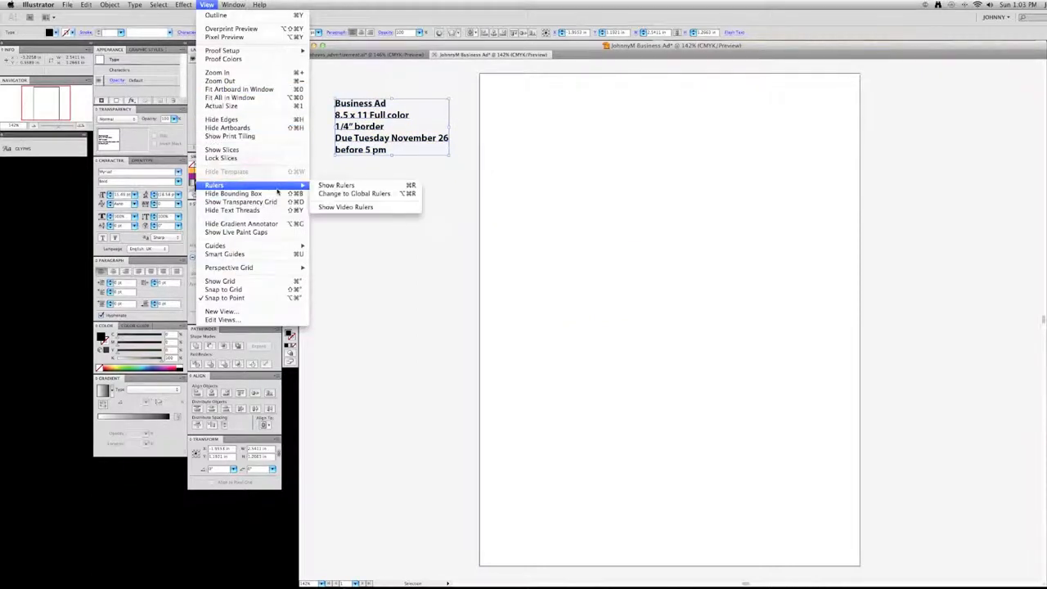
{"action": "left_click", "coordinate": [336, 185]}
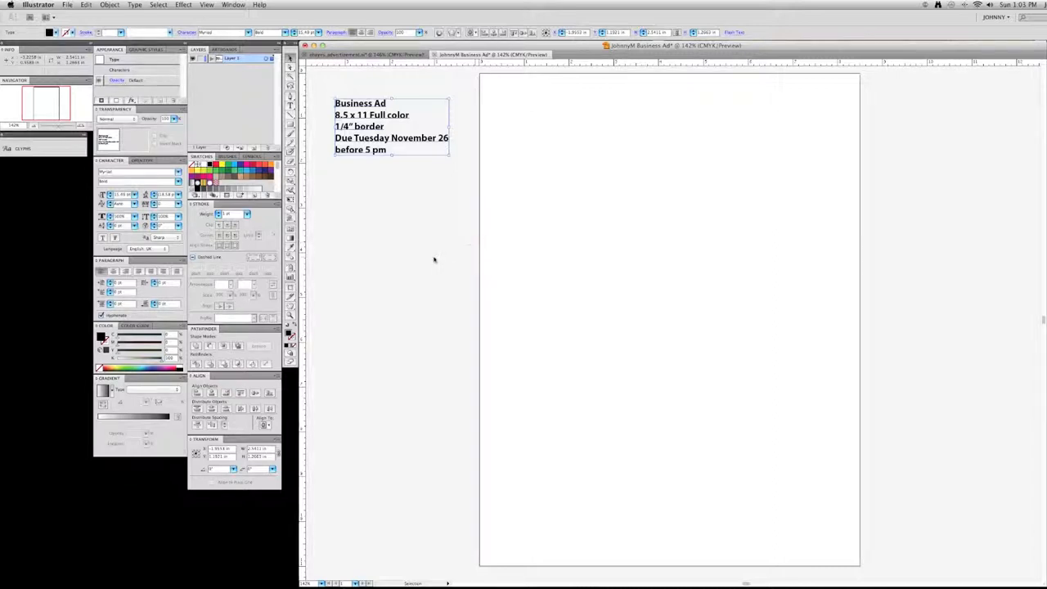
{"action": "left_click", "coordinate": [434, 261]}
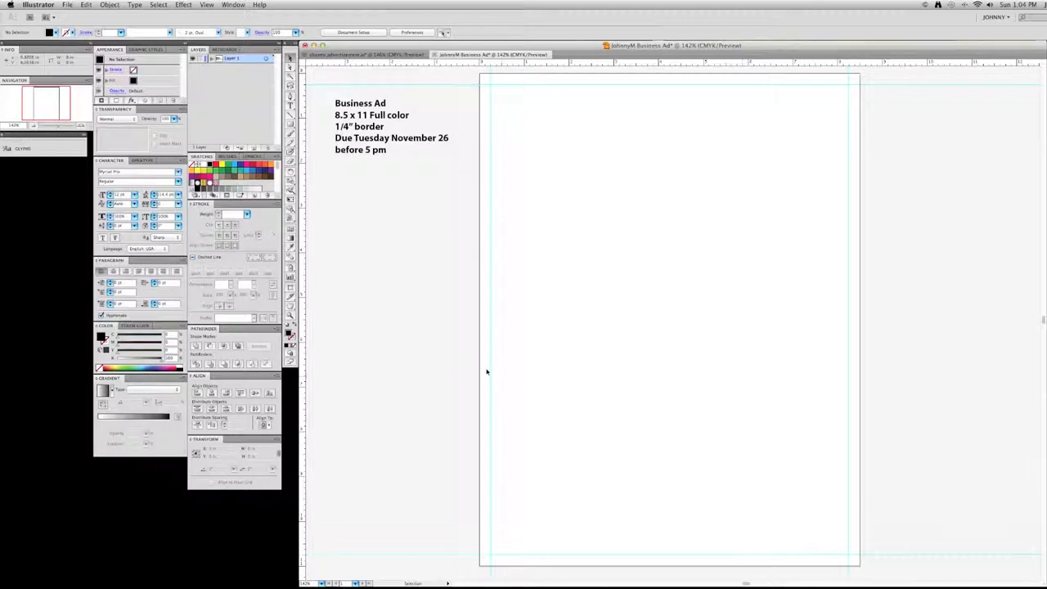
{"action": "mouse_move", "coordinate": [685, 233]}
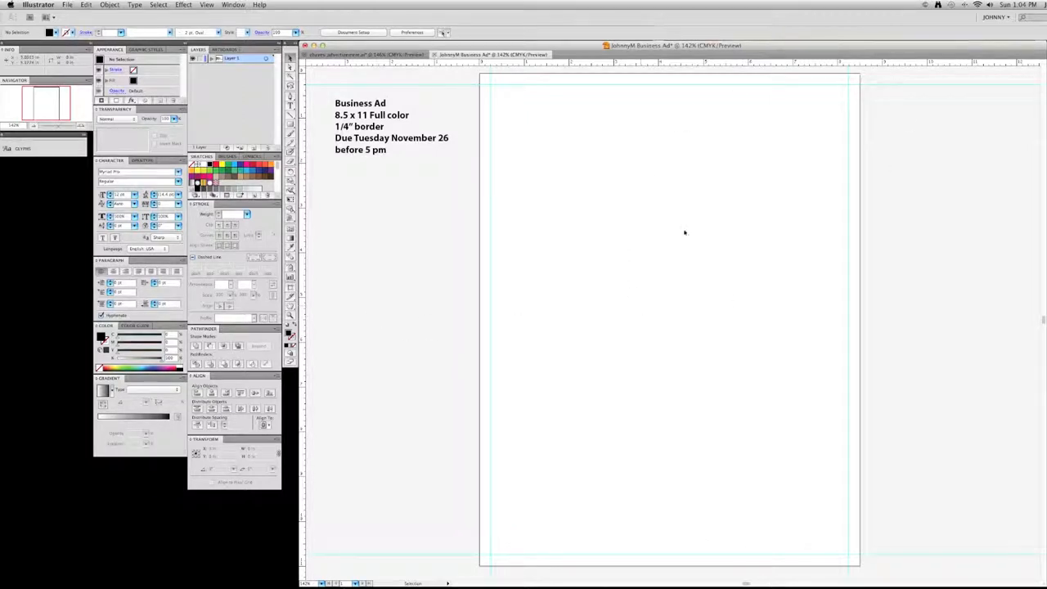
{"action": "mouse_move", "coordinate": [334, 216]}
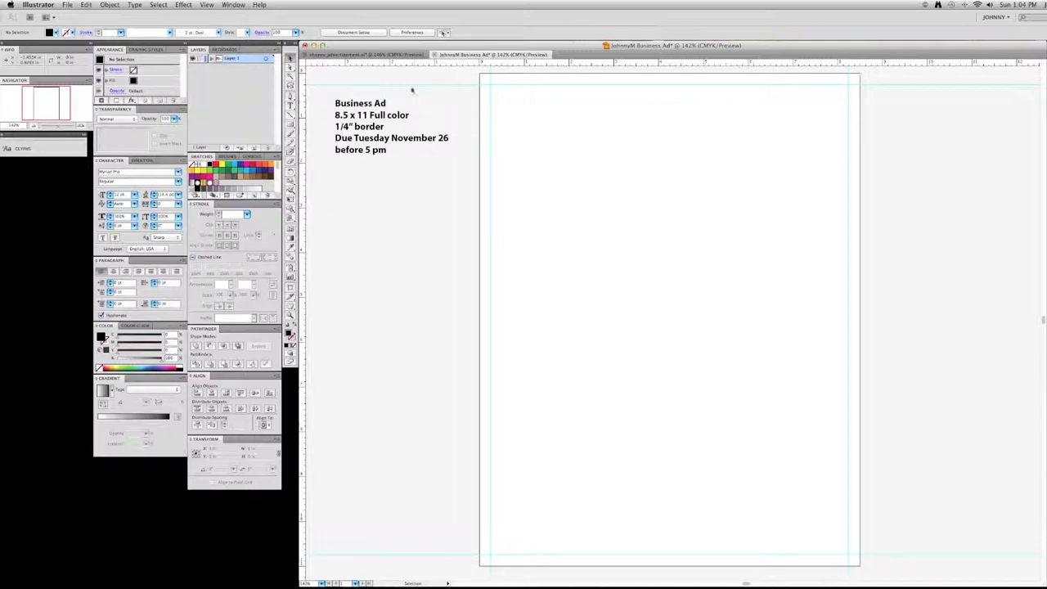
{"action": "mouse_move", "coordinate": [524, 396]}
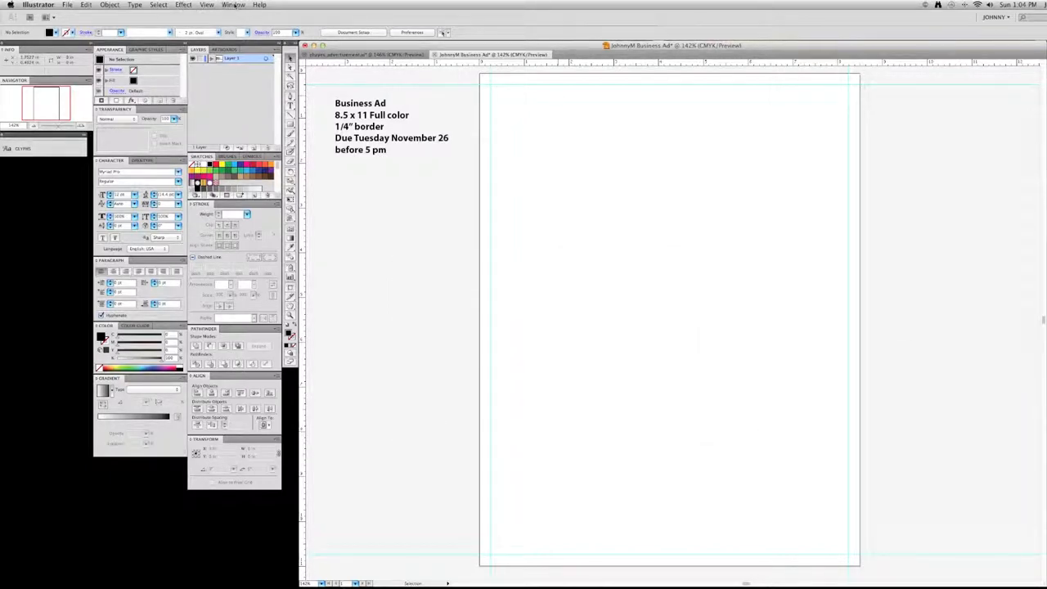
Unlock the border guides from the View menu.
{"action": "left_click", "coordinate": [207, 5]}
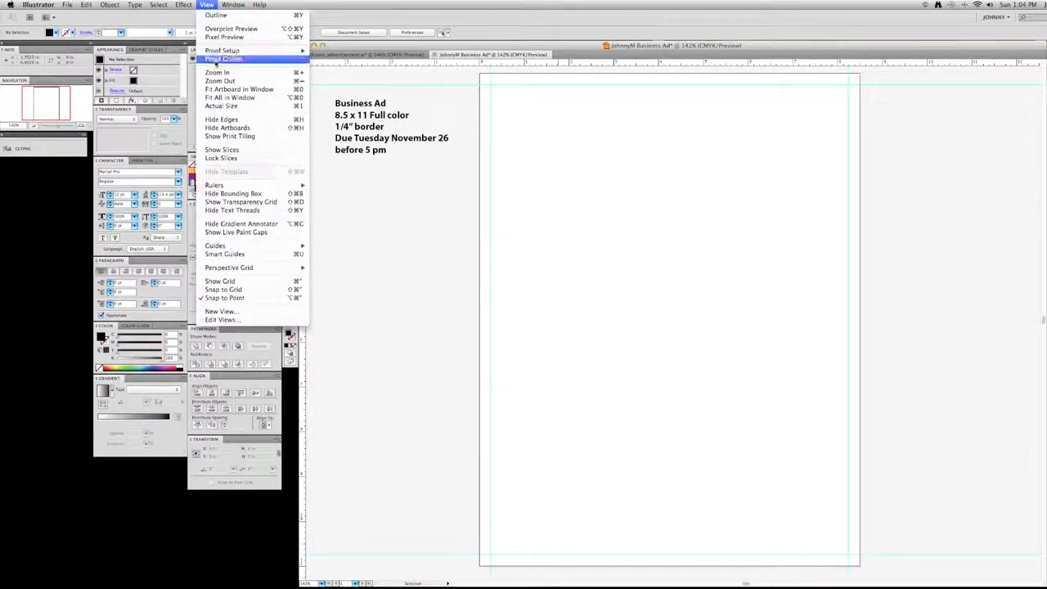
{"action": "mouse_move", "coordinate": [220, 281]}
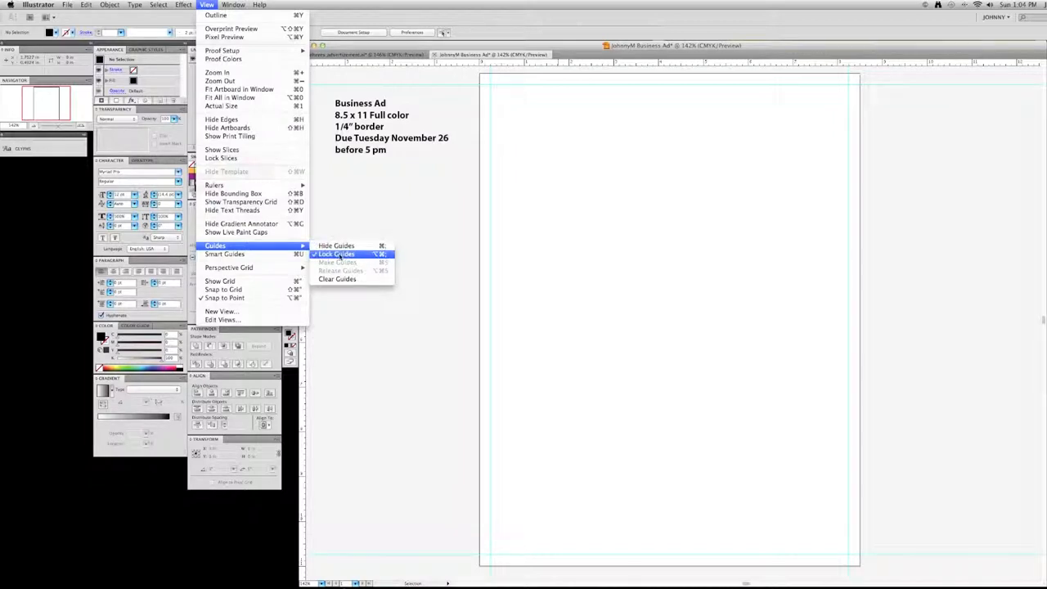
{"action": "mouse_move", "coordinate": [336, 246]}
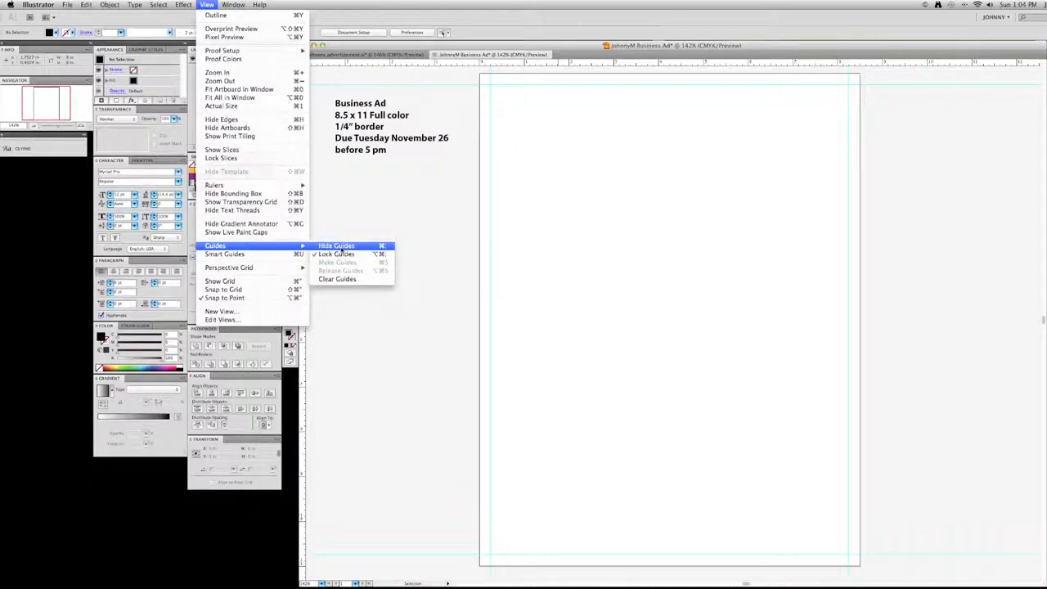
{"action": "mouse_move", "coordinate": [337, 254]}
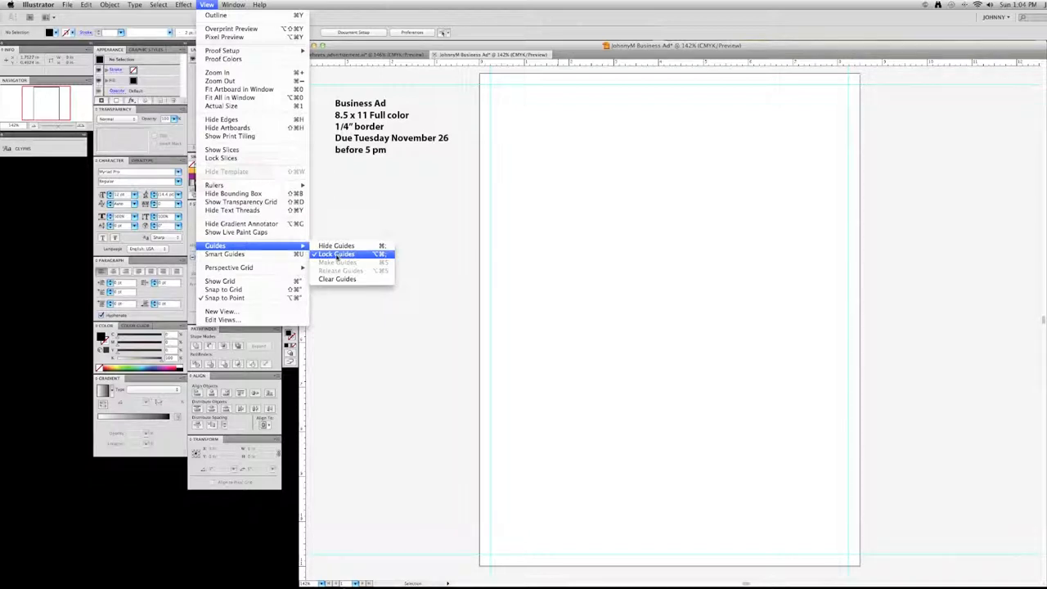
{"action": "left_click", "coordinate": [337, 253]}
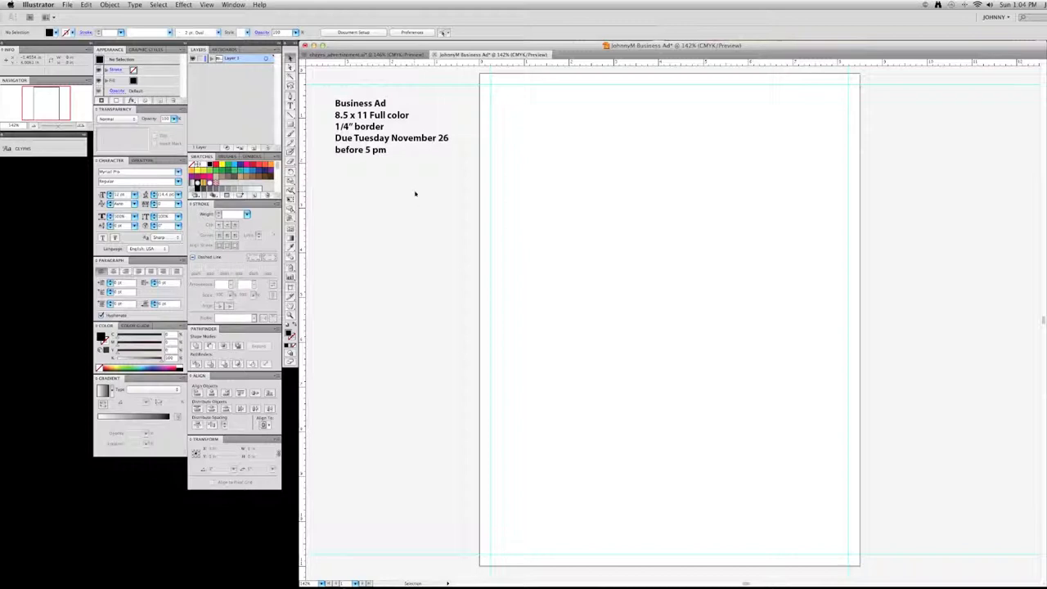
{"action": "mouse_move", "coordinate": [345, 194]}
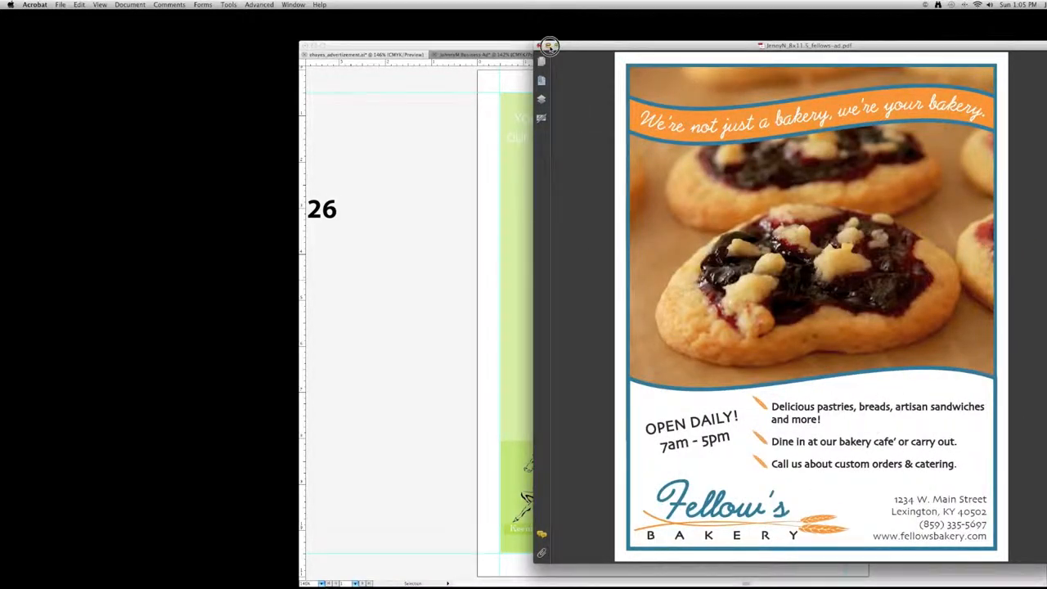
{"action": "left_click", "coordinate": [549, 45]}
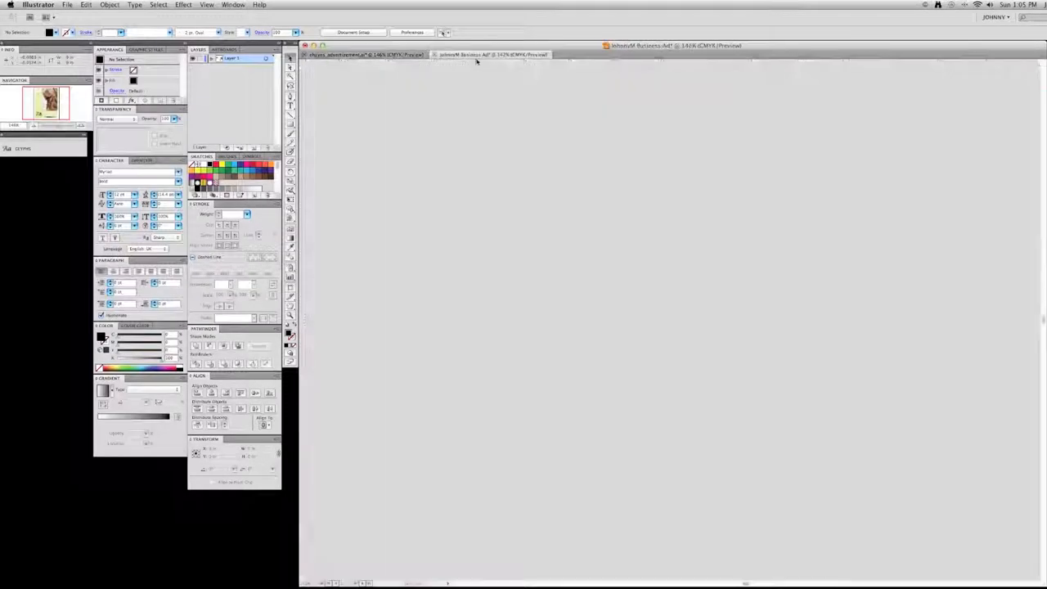
Place Still Life 1.jpg from the Desktop onto the business ad page.
{"action": "left_click", "coordinate": [491, 55]}
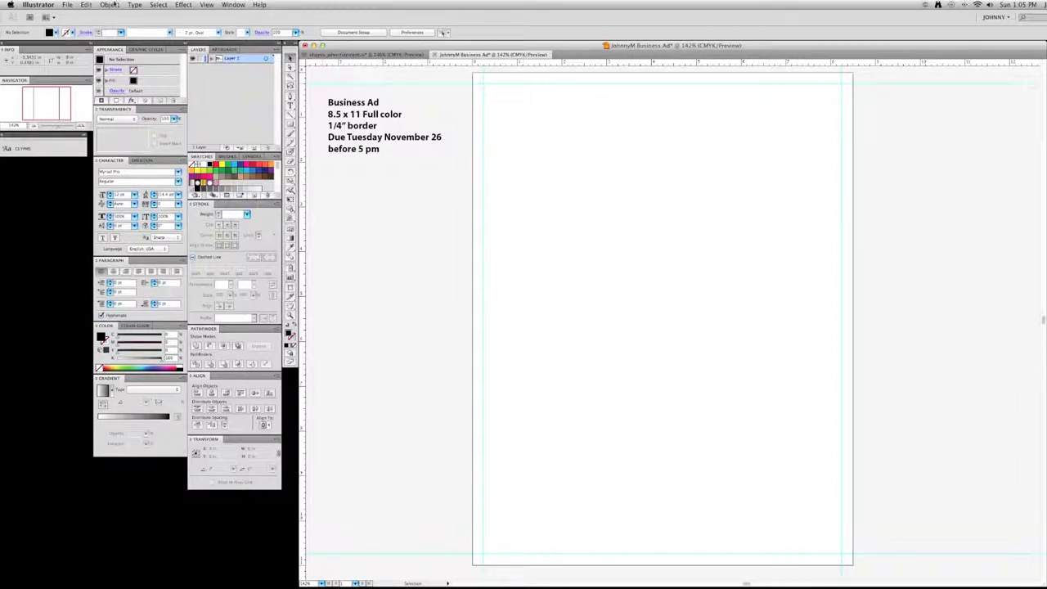
{"action": "left_click", "coordinate": [68, 5]}
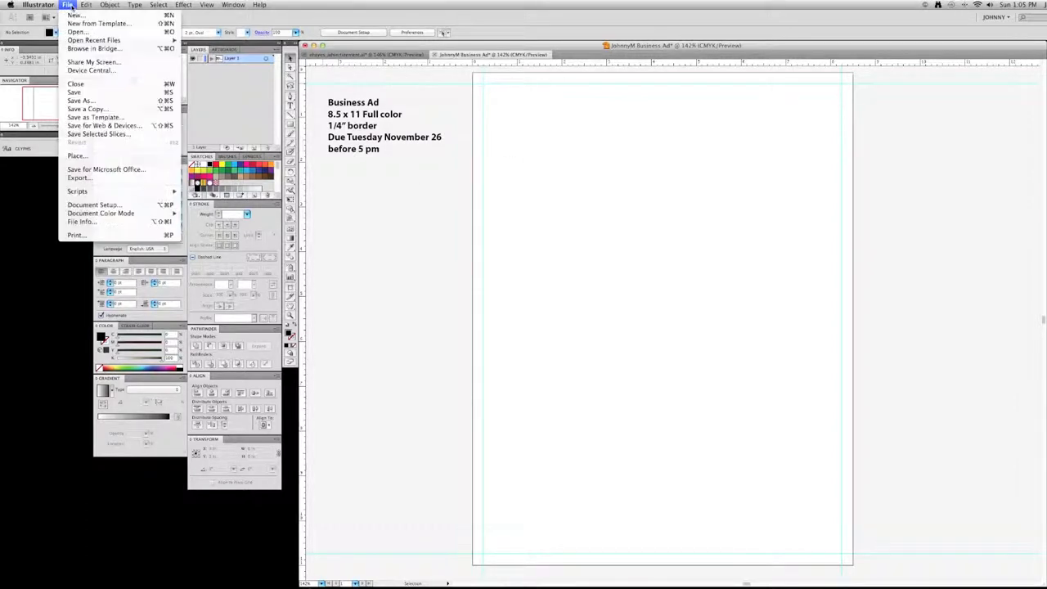
{"action": "mouse_move", "coordinate": [76, 156]}
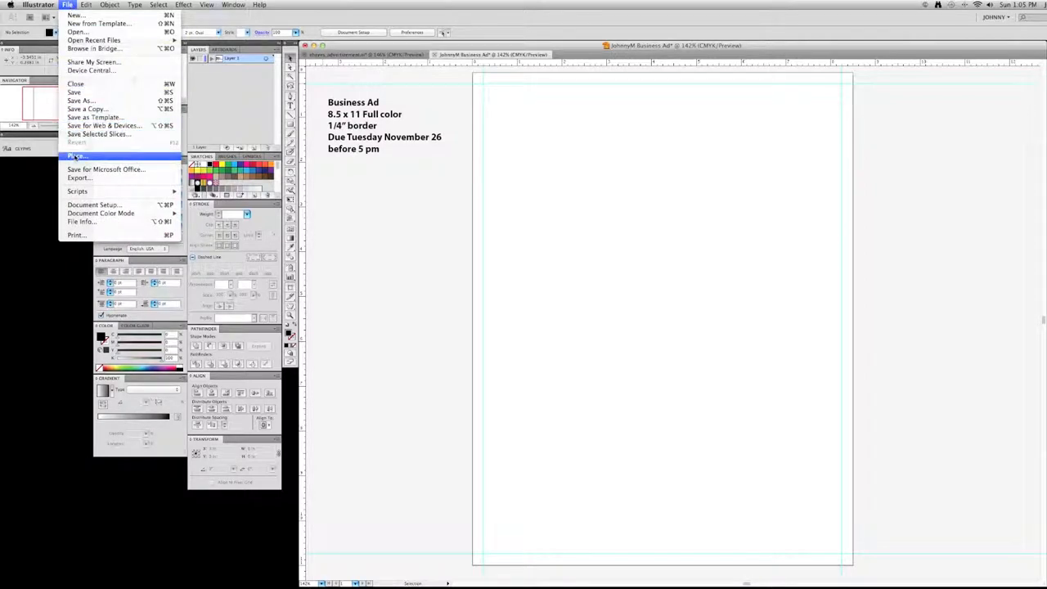
{"action": "left_click", "coordinate": [444, 205]}
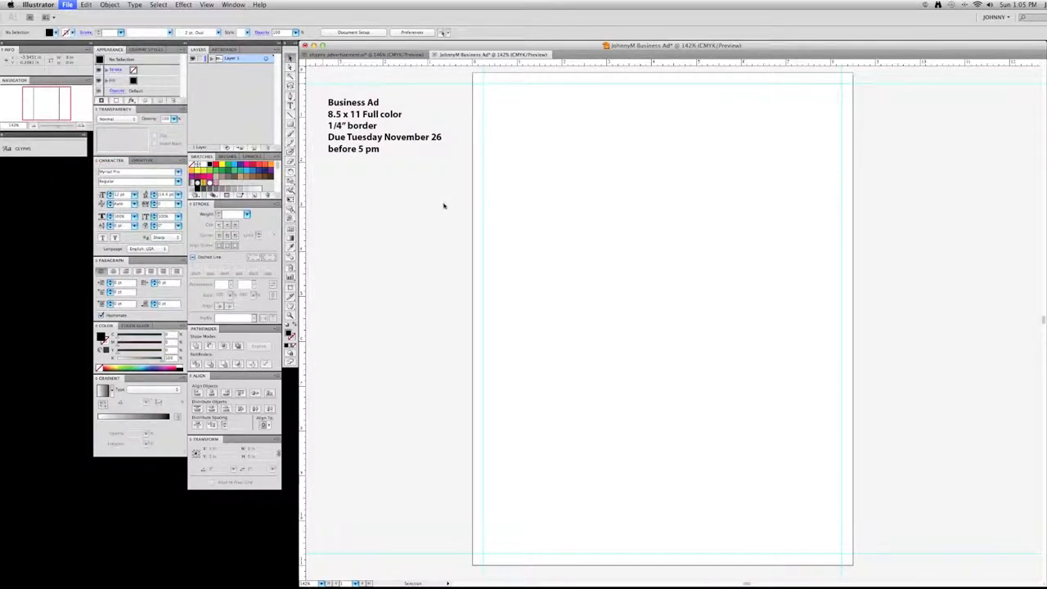
{"action": "left_click", "coordinate": [67, 5]}
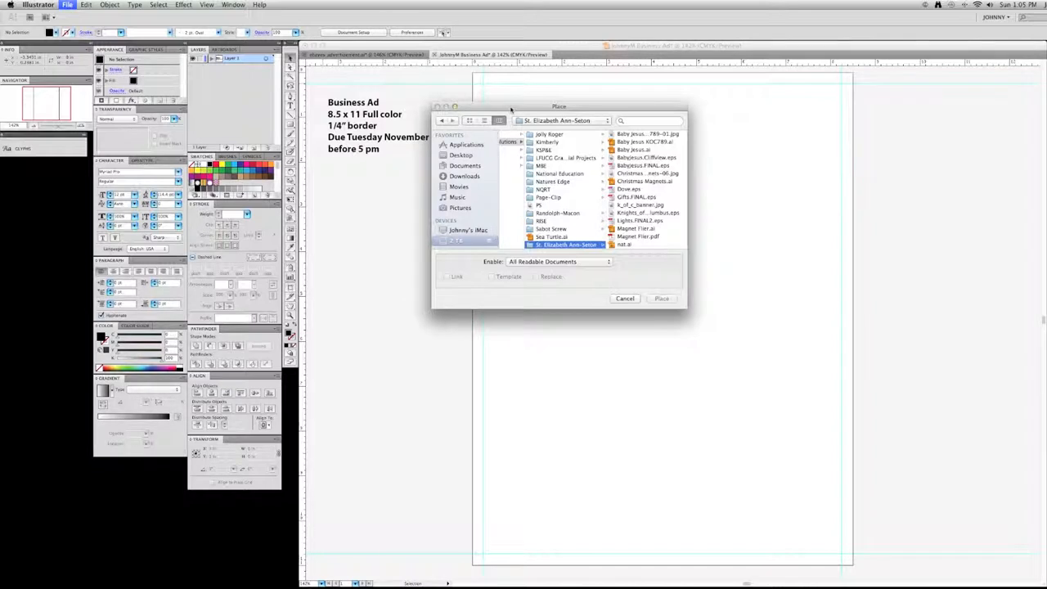
{"action": "left_click", "coordinate": [460, 156]}
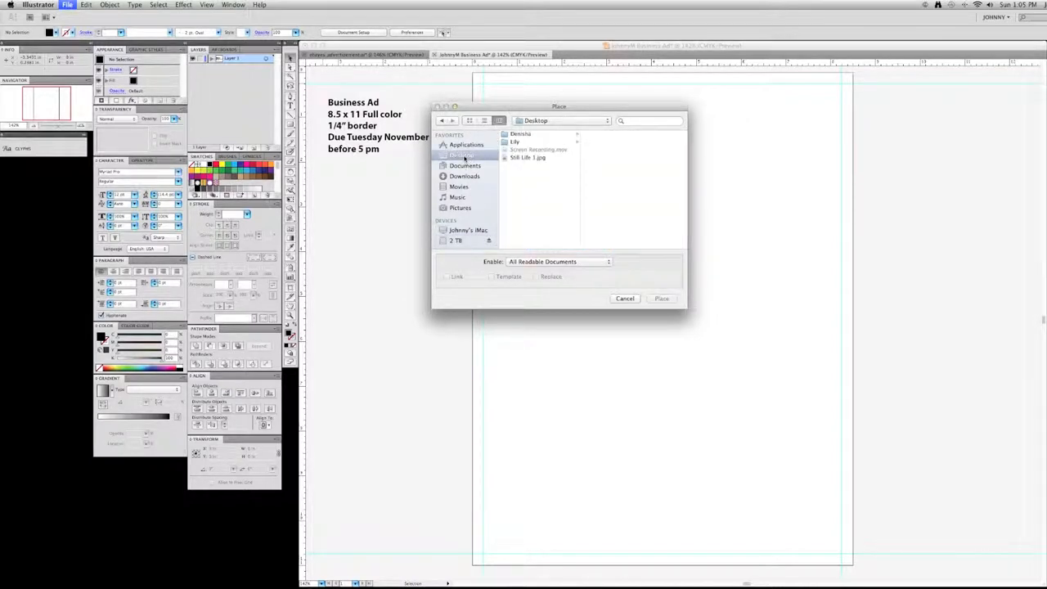
{"action": "left_click", "coordinate": [528, 157]}
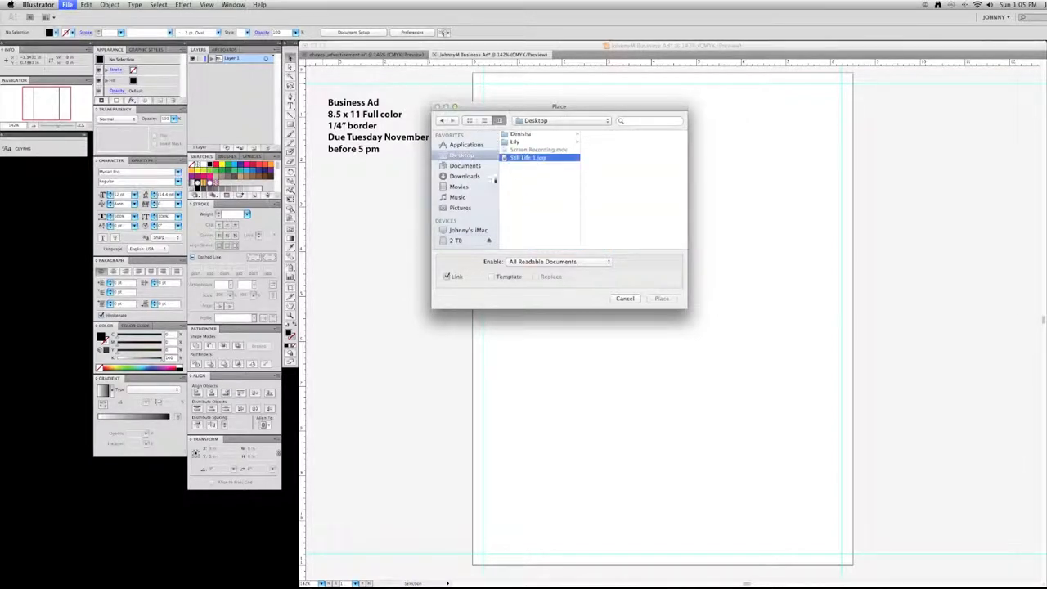
{"action": "left_click", "coordinate": [625, 298]}
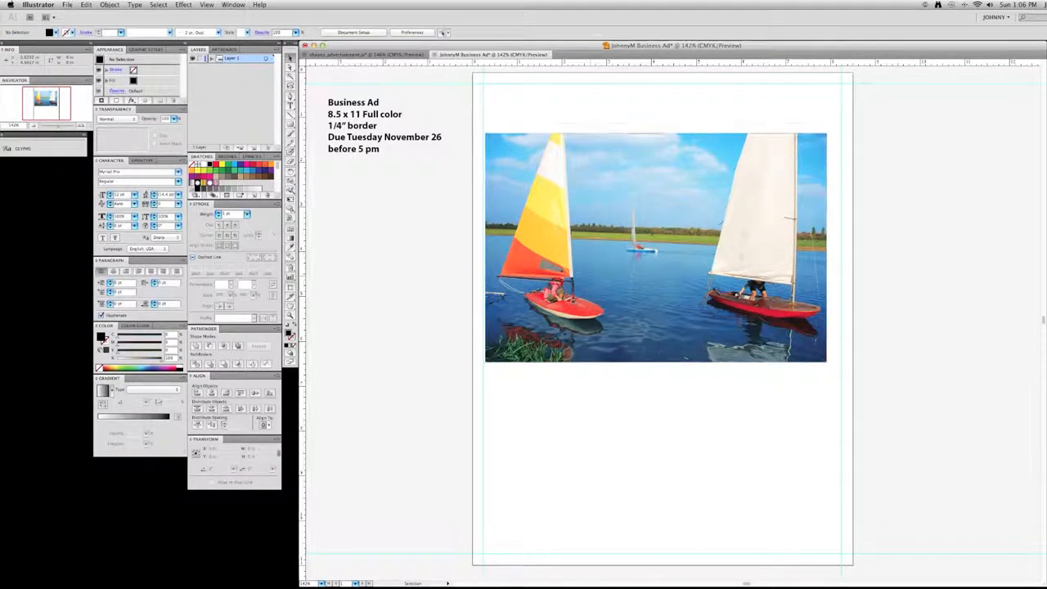
Select the sailboat photo to resize it.
{"action": "left_click", "coordinate": [654, 245]}
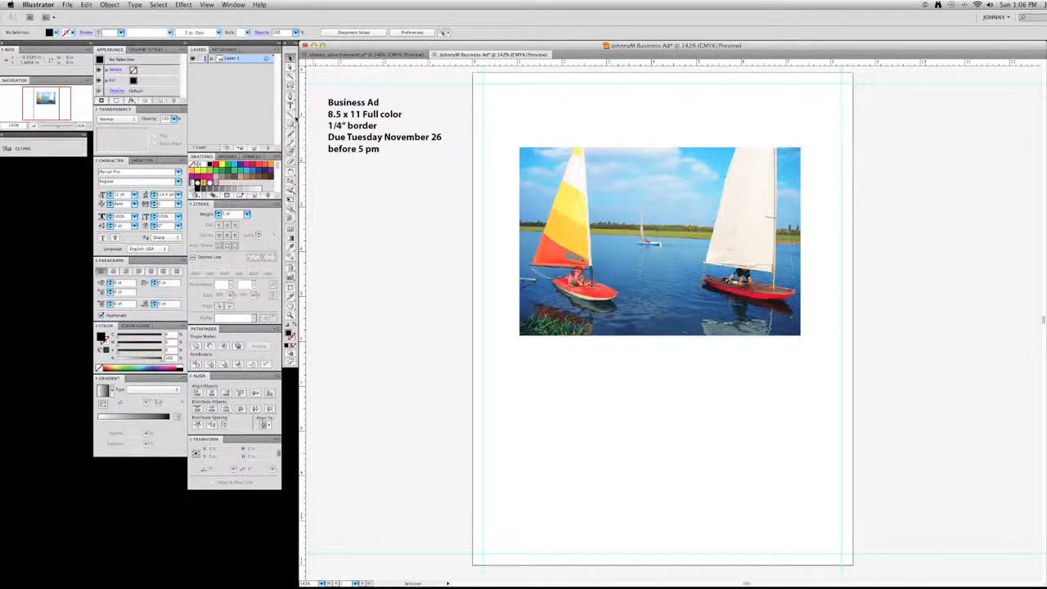
{"action": "left_click", "coordinate": [290, 135]}
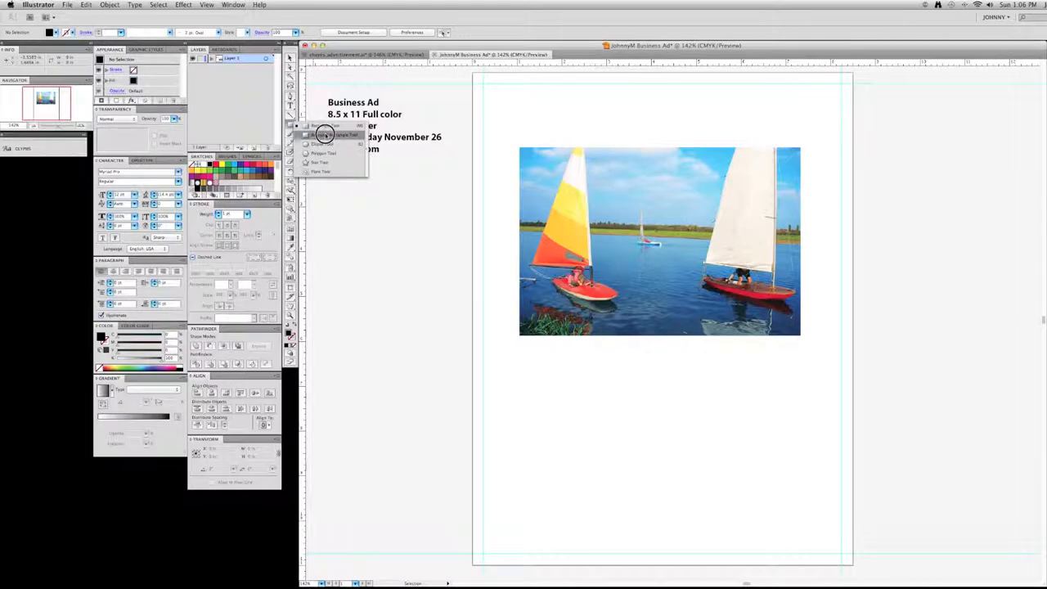
Draw a no-fill rounded rectangle over the photo and select both shapes.
{"action": "left_click", "coordinate": [323, 143]}
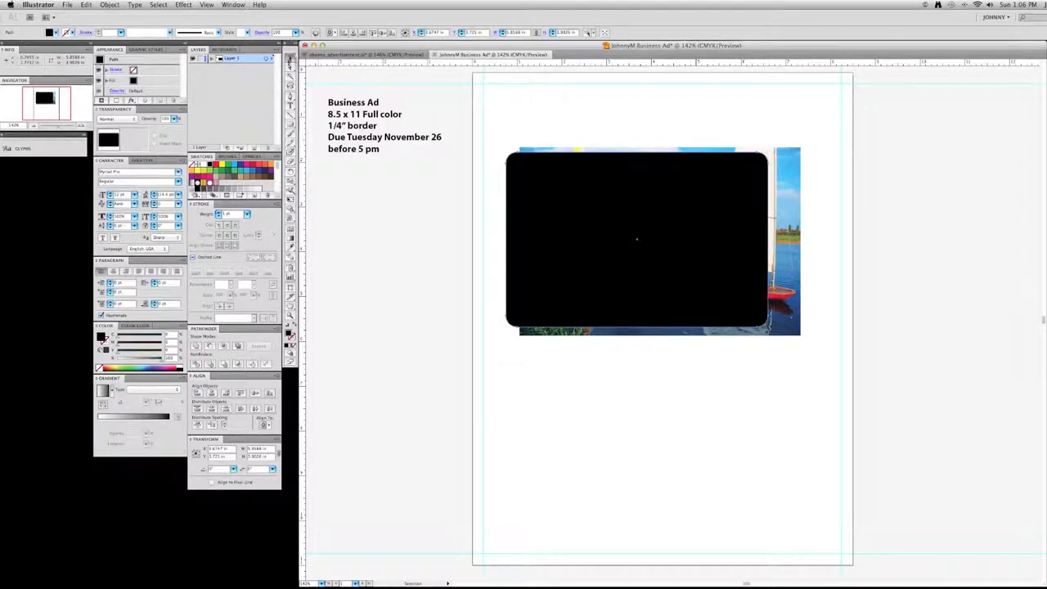
{"action": "left_click", "coordinate": [636, 240]}
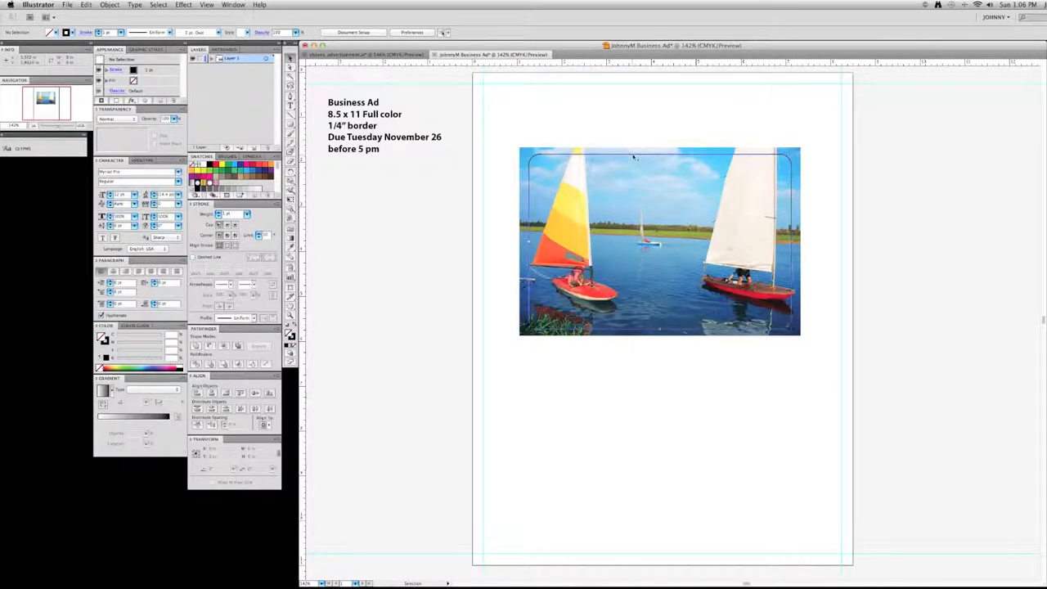
{"action": "left_click", "coordinate": [660, 241]}
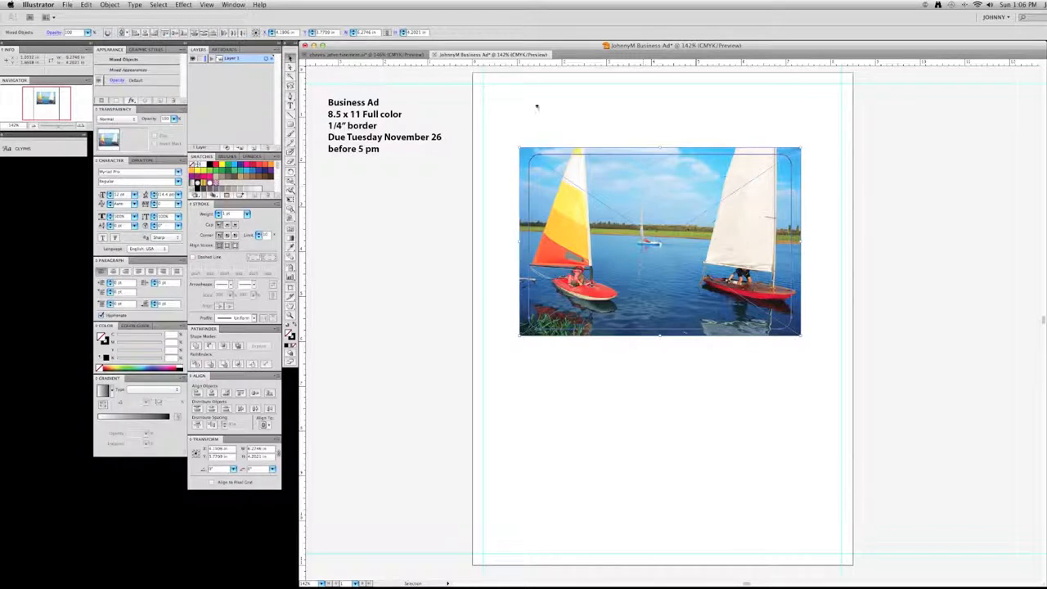
Clip the photo to the rounded rectangle, view the result, then remove the crop.
{"action": "left_click", "coordinate": [110, 5]}
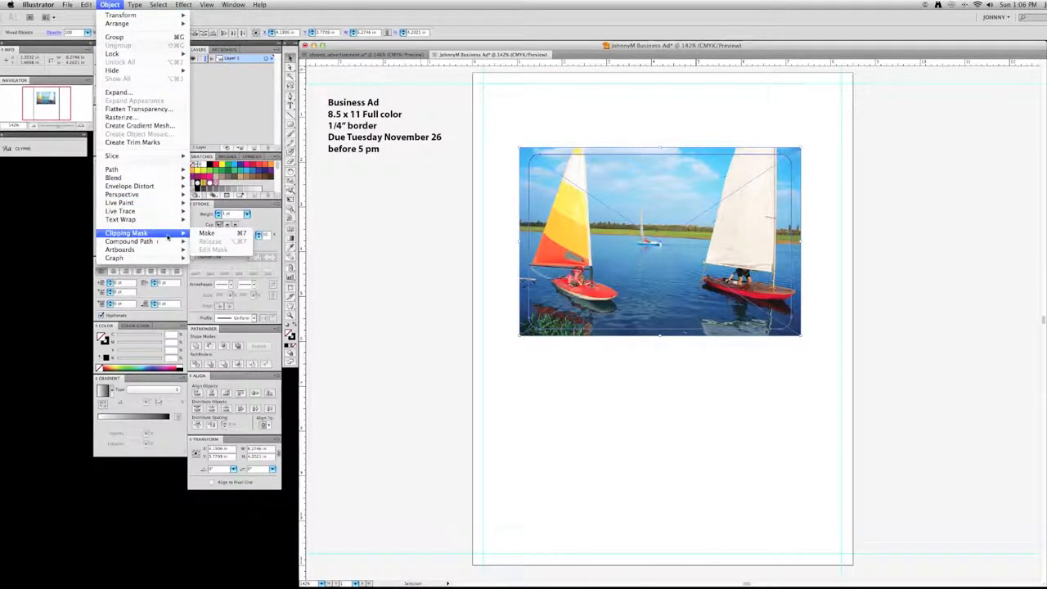
{"action": "left_click", "coordinate": [207, 233]}
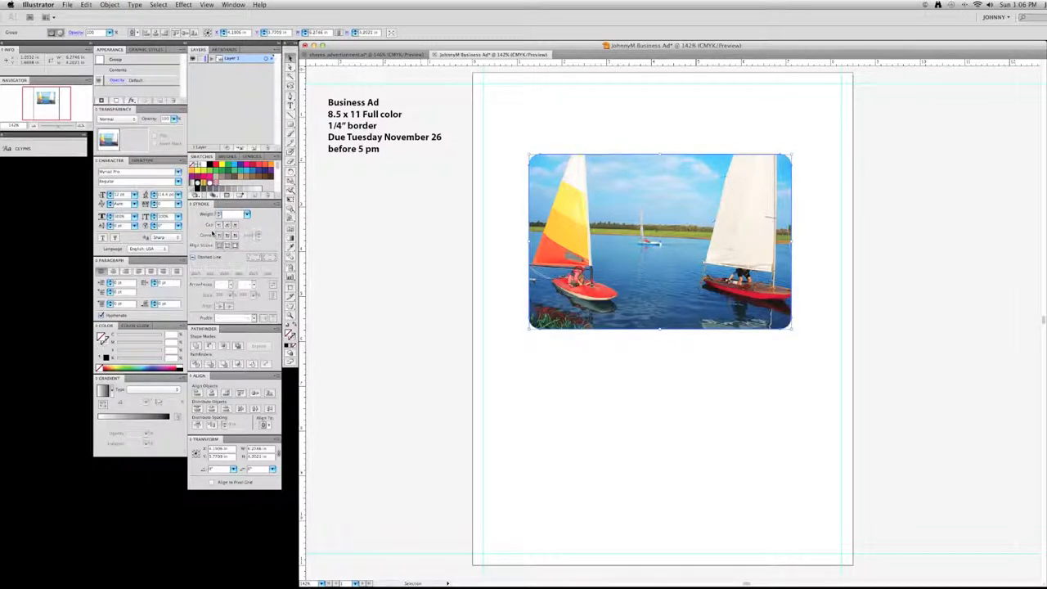
{"action": "left_click", "coordinate": [537, 123]}
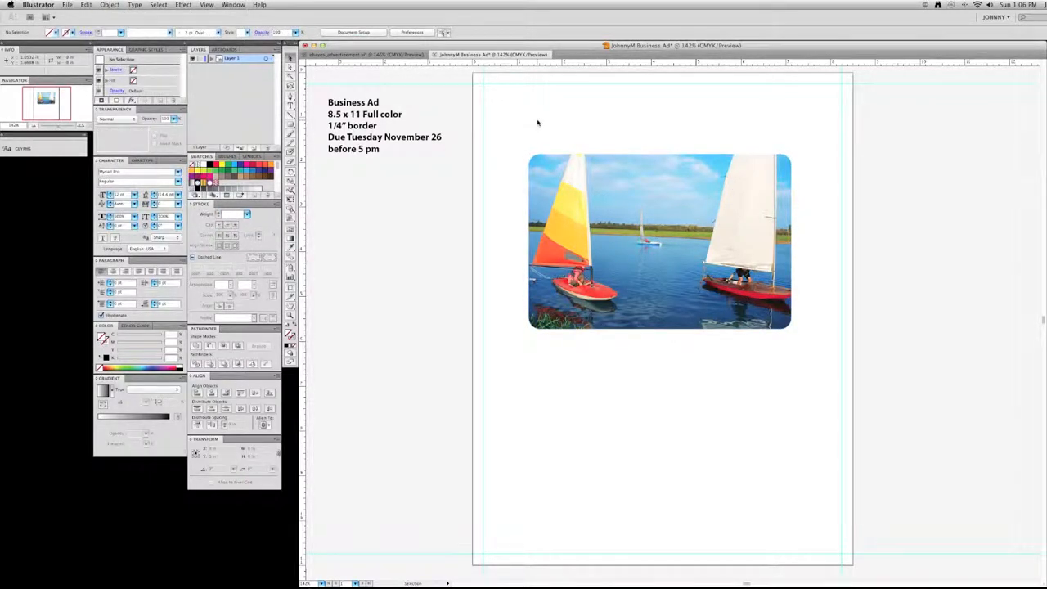
{"action": "left_click", "coordinate": [659, 241]}
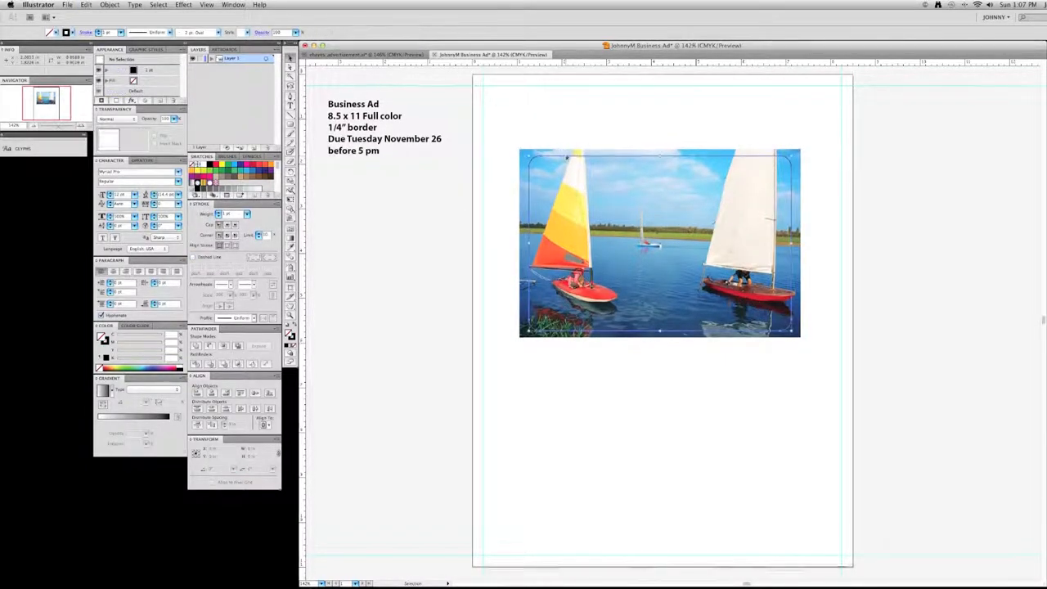
Reselect the uncropped sailboat photo together with the rounded rectangle.
{"action": "left_click", "coordinate": [660, 243]}
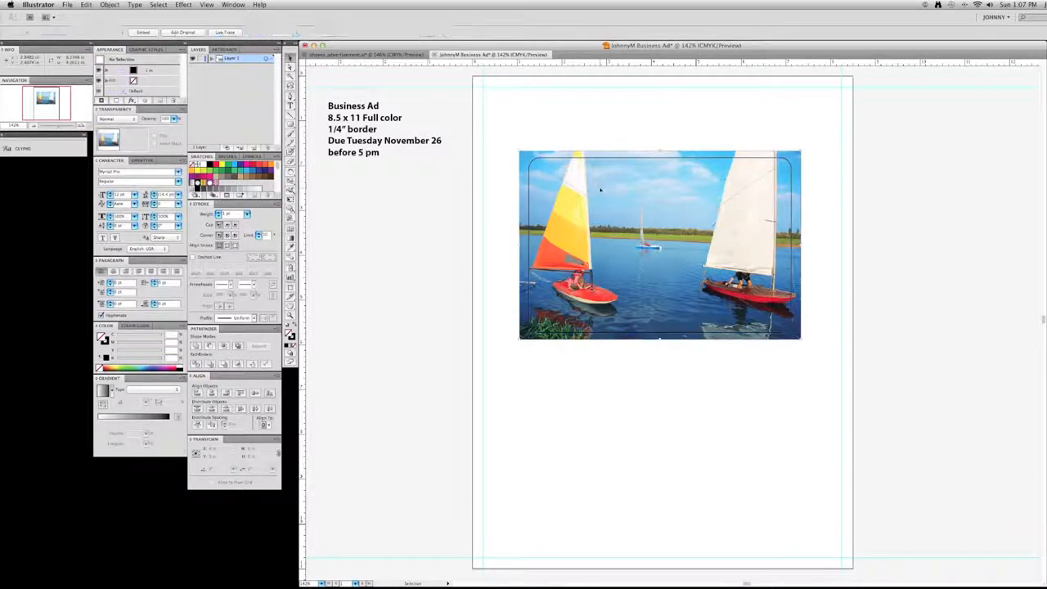
{"action": "left_click", "coordinate": [660, 246]}
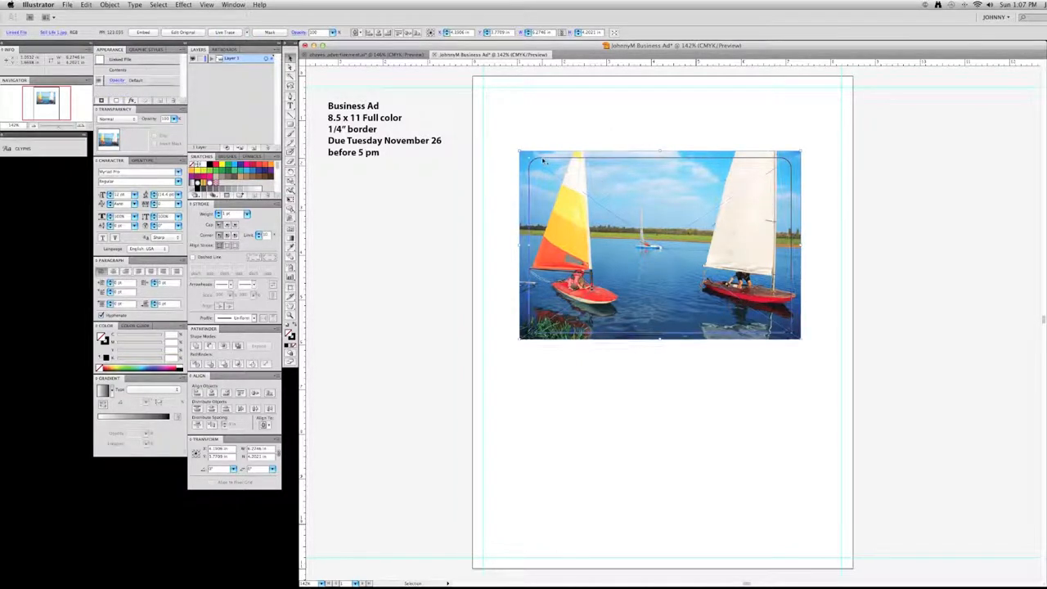
{"action": "left_click", "coordinate": [660, 246]}
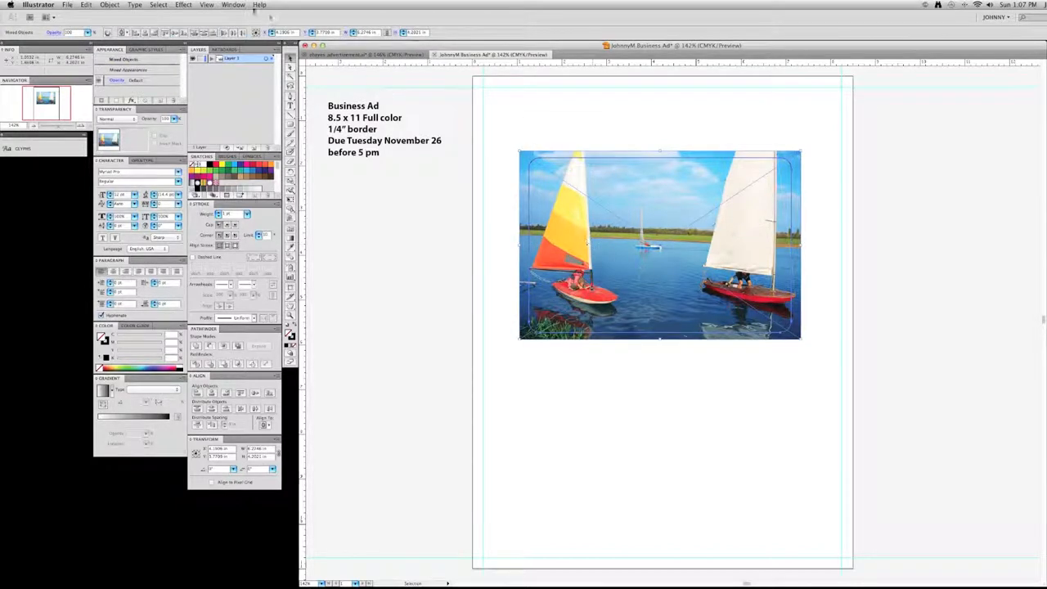
{"action": "left_click", "coordinate": [110, 5]}
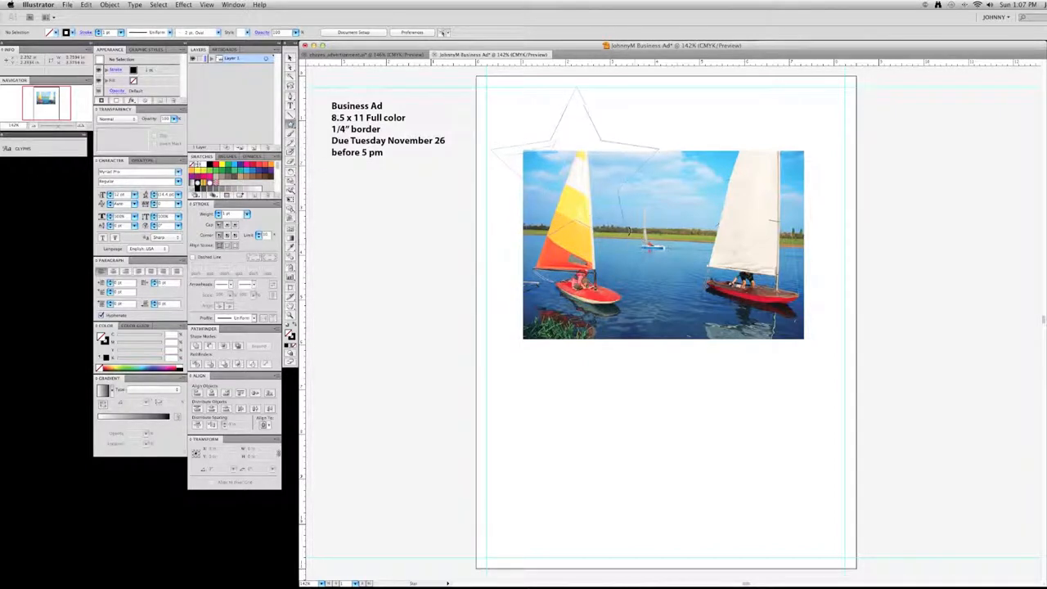
Clip the sailboat photo to the star shape, then reselect the uncropped photo.
{"action": "left_click", "coordinate": [577, 164]}
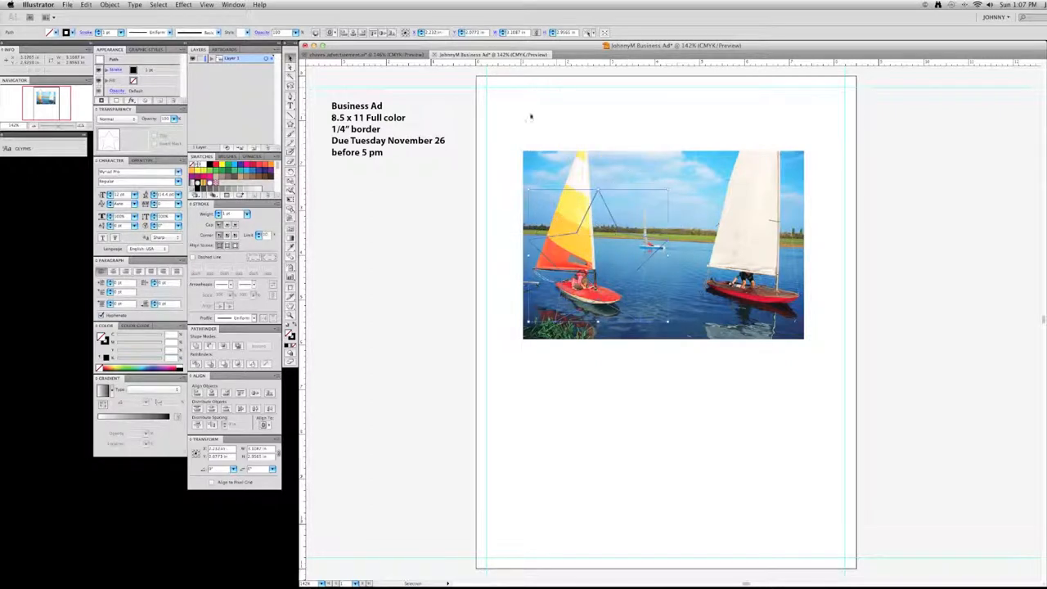
{"action": "left_click", "coordinate": [662, 244]}
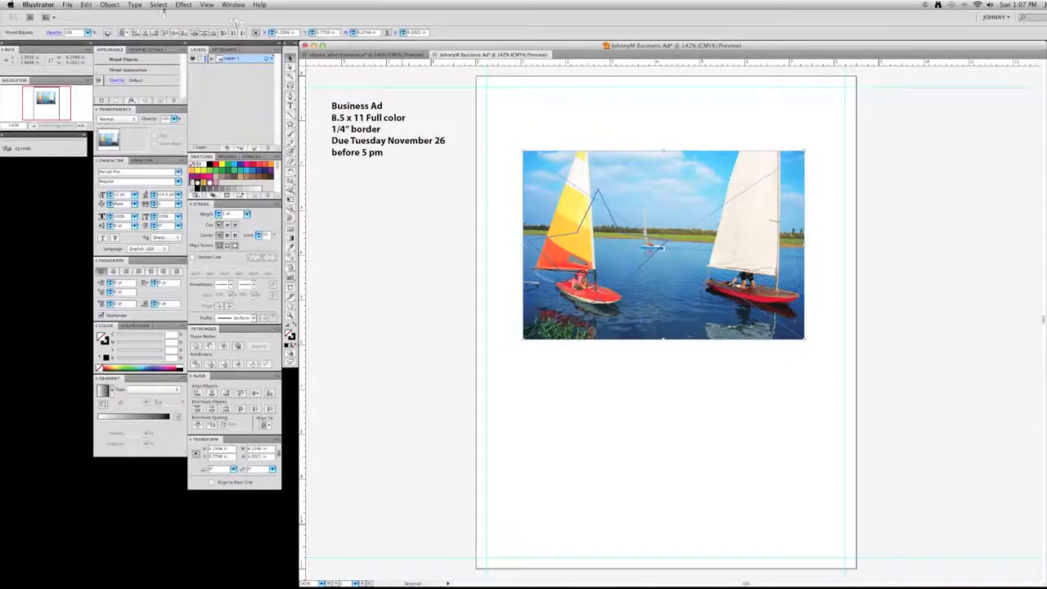
{"action": "left_click", "coordinate": [109, 5]}
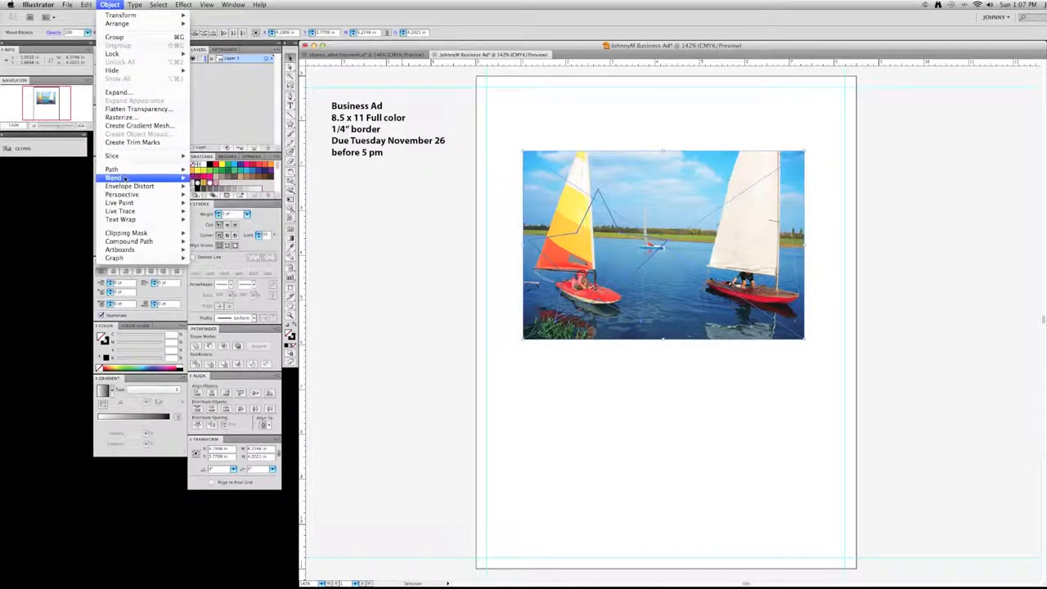
{"action": "mouse_move", "coordinate": [126, 233]}
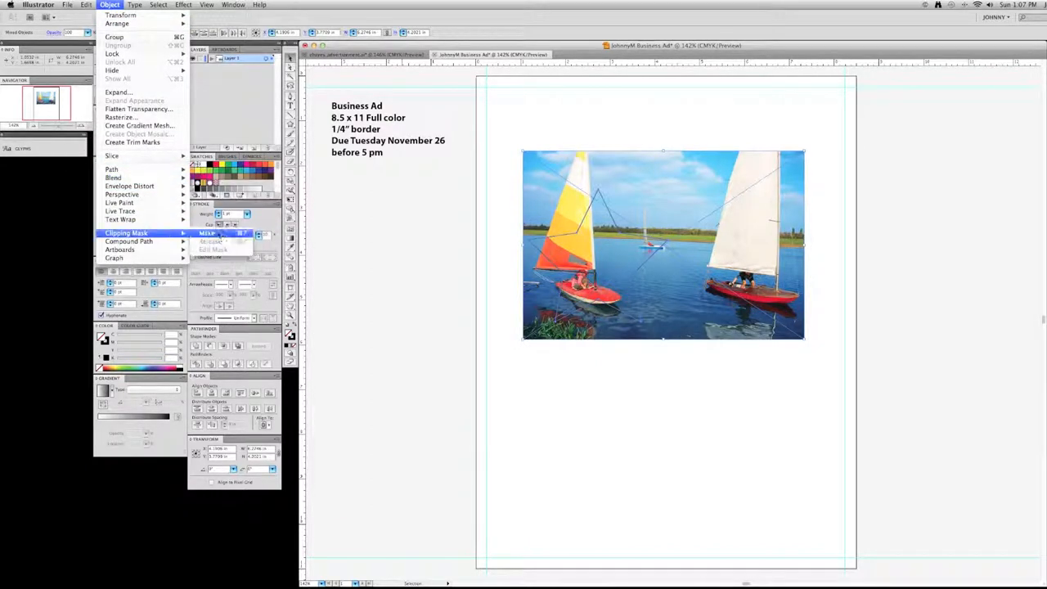
{"action": "left_click", "coordinate": [207, 234]}
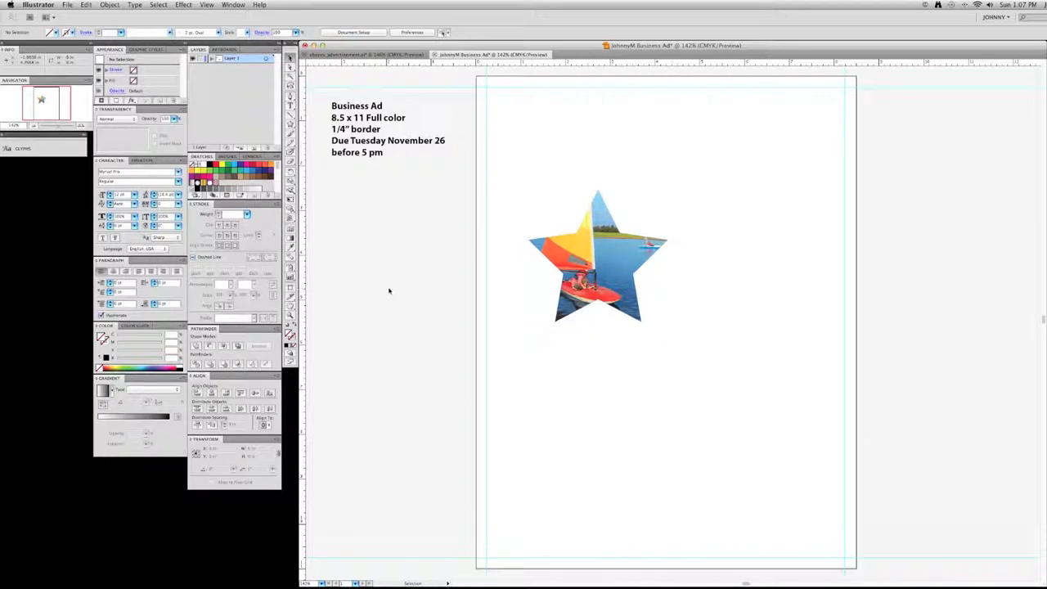
{"action": "left_click", "coordinate": [597, 253]}
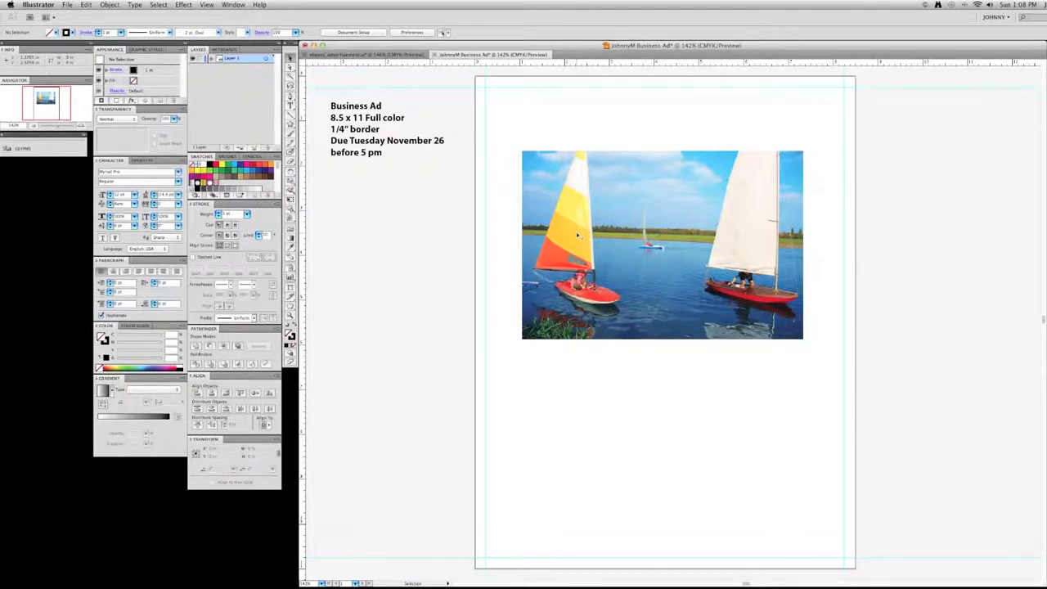
{"action": "left_click", "coordinate": [612, 194]}
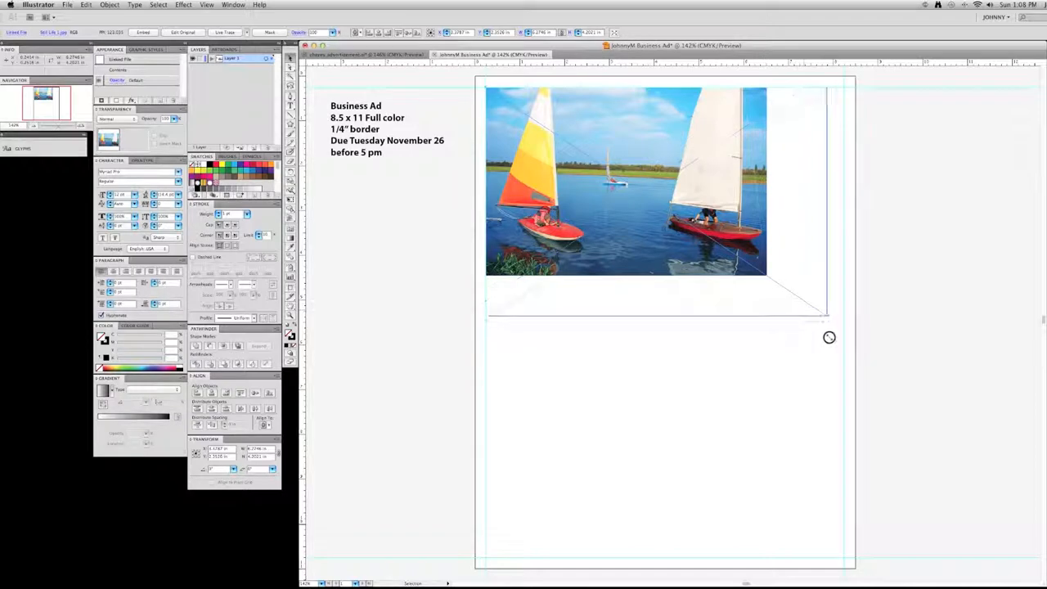
Drag the photo's corner handle to enlarge it across the top of the page.
{"action": "left_click_drag", "start_coordinate": [828, 337], "coordinate": [844, 358]}
{"action": "type", "text": "asl;dkjfsaldjfsdjflsdjflsdkjf"}
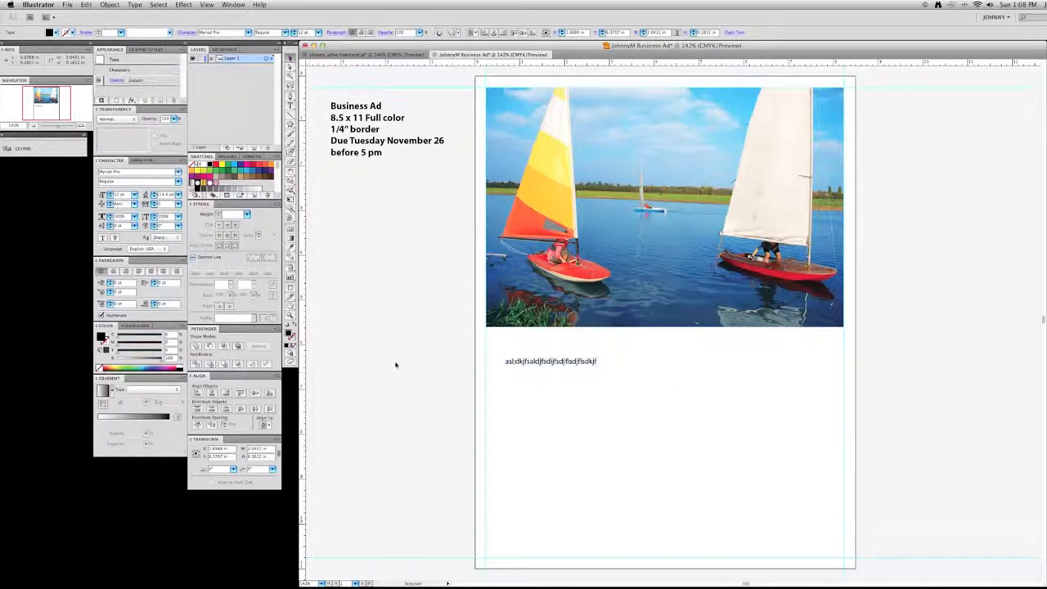
Finish the placeholder line and drag out a wider, shorter text frame below the photo.
{"action": "left_click", "coordinate": [396, 365]}
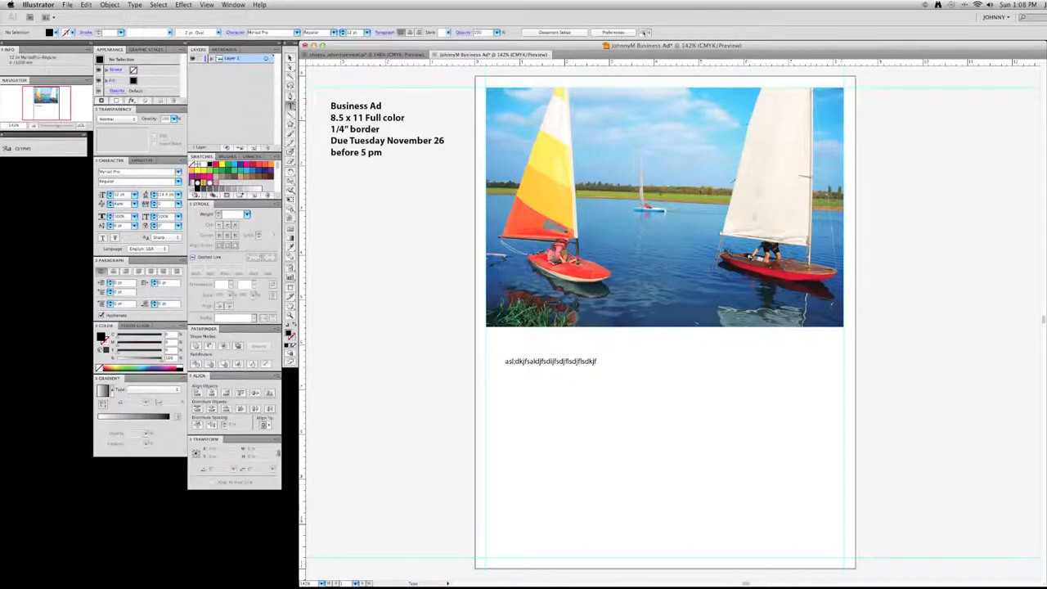
{"action": "left_click_drag", "start_coordinate": [648, 341], "coordinate": [767, 526]}
{"action": "type", "text": "sdfjlsadkjflsdjflsdjhflsdh lkjsdhf vkjdhflksdhjfkljsdhflkjsdhfjk hsdkljhkjs dfkjsdhf"}
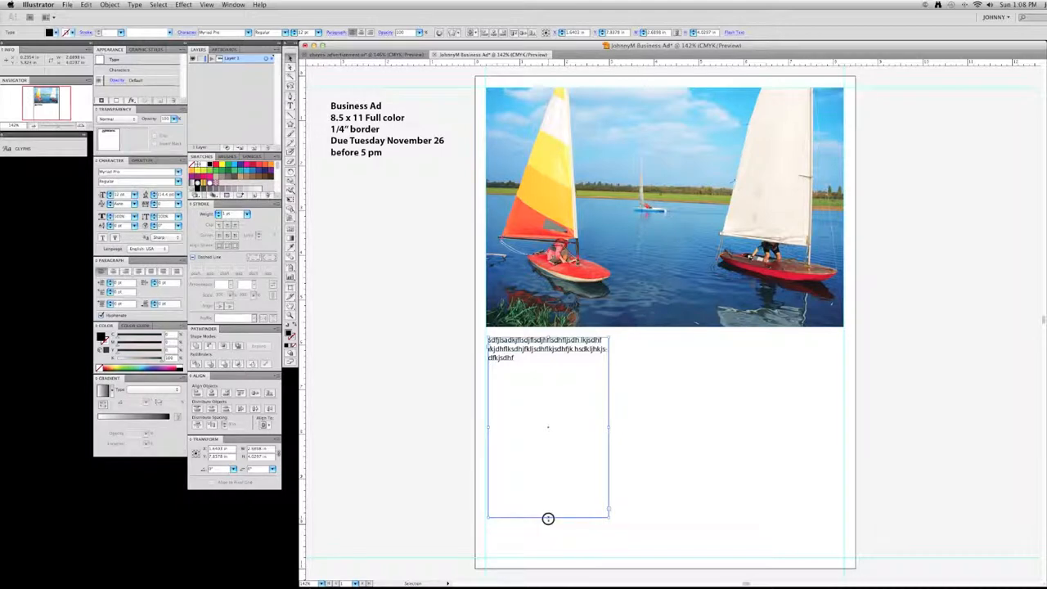
{"action": "left_click_drag", "start_coordinate": [548, 519], "coordinate": [548, 372]}
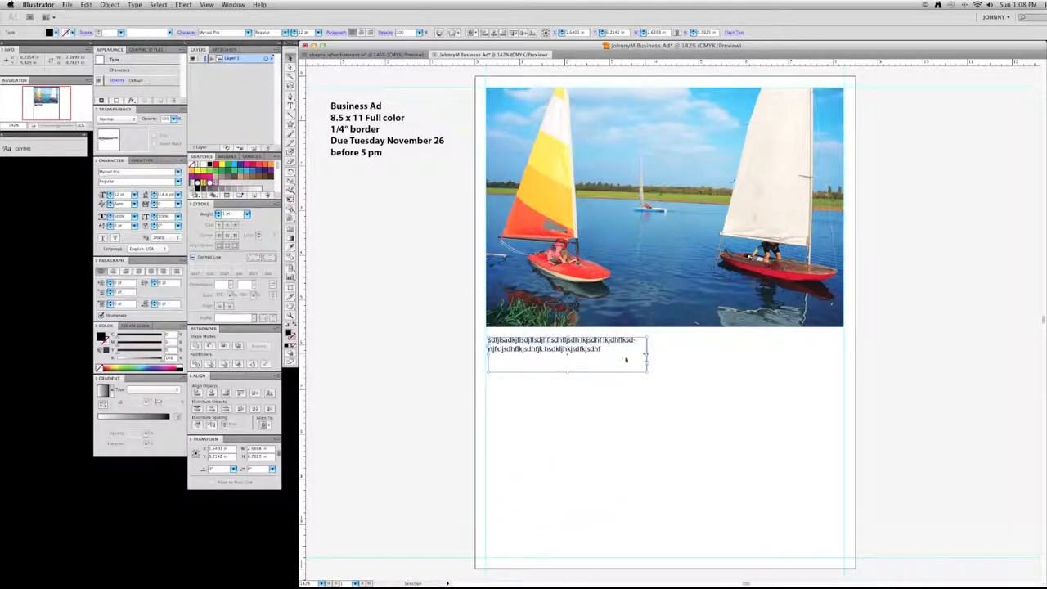
{"action": "left_click", "coordinate": [568, 343]}
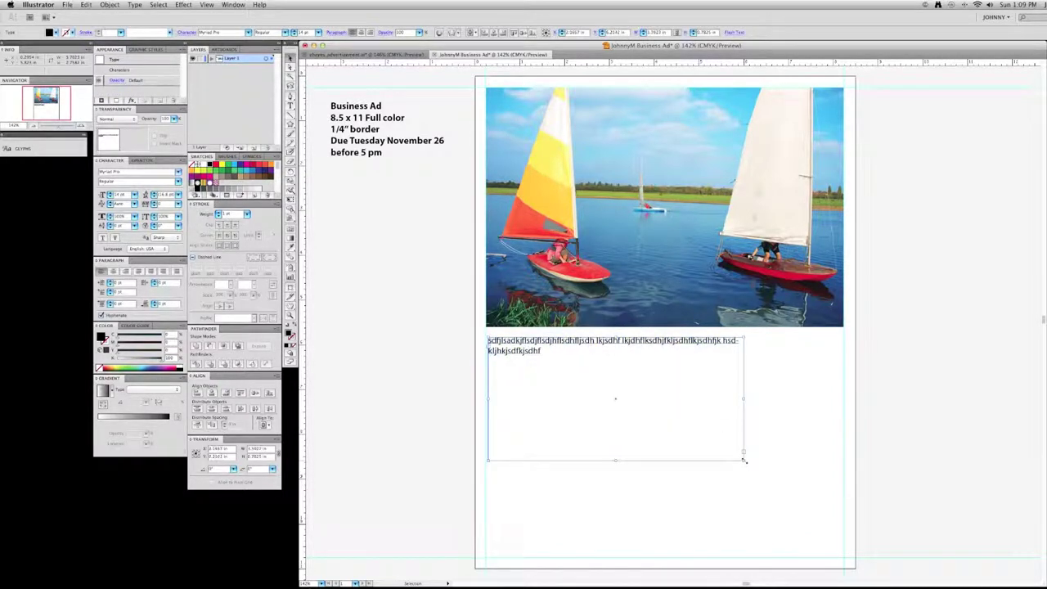
Narrow the text frame so the placeholder wraps, then select it for removal.
{"action": "left_click_drag", "start_coordinate": [744, 461], "coordinate": [757, 379]}
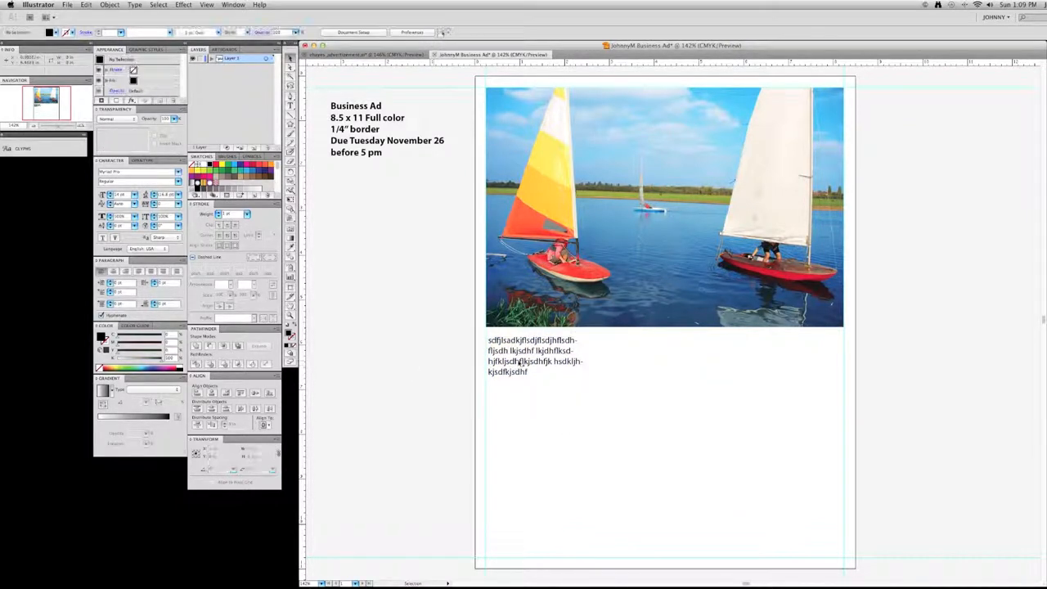
{"action": "left_click", "coordinate": [531, 355]}
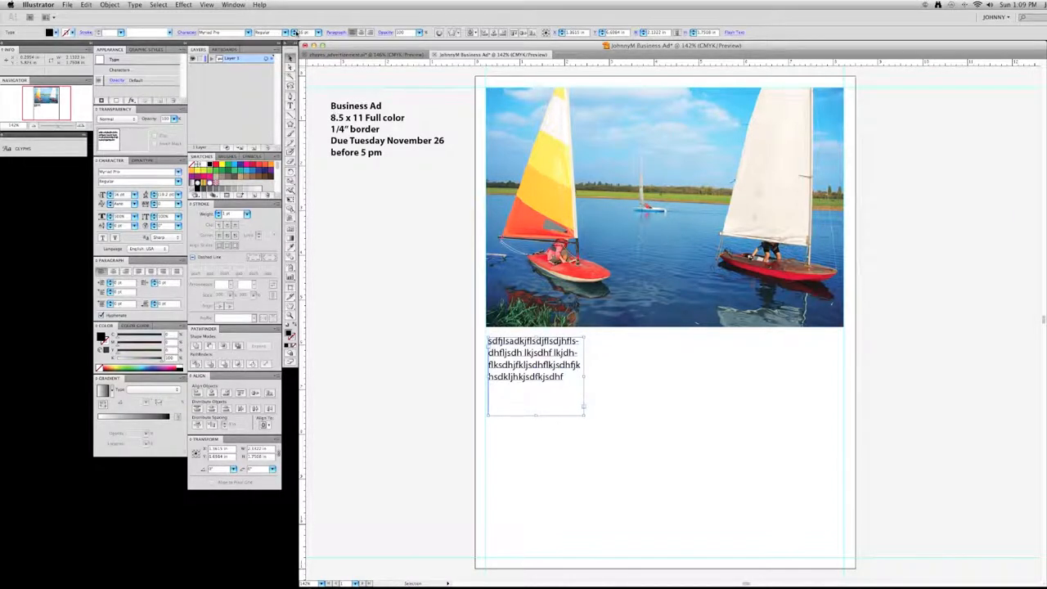
{"action": "left_click", "coordinate": [552, 390]}
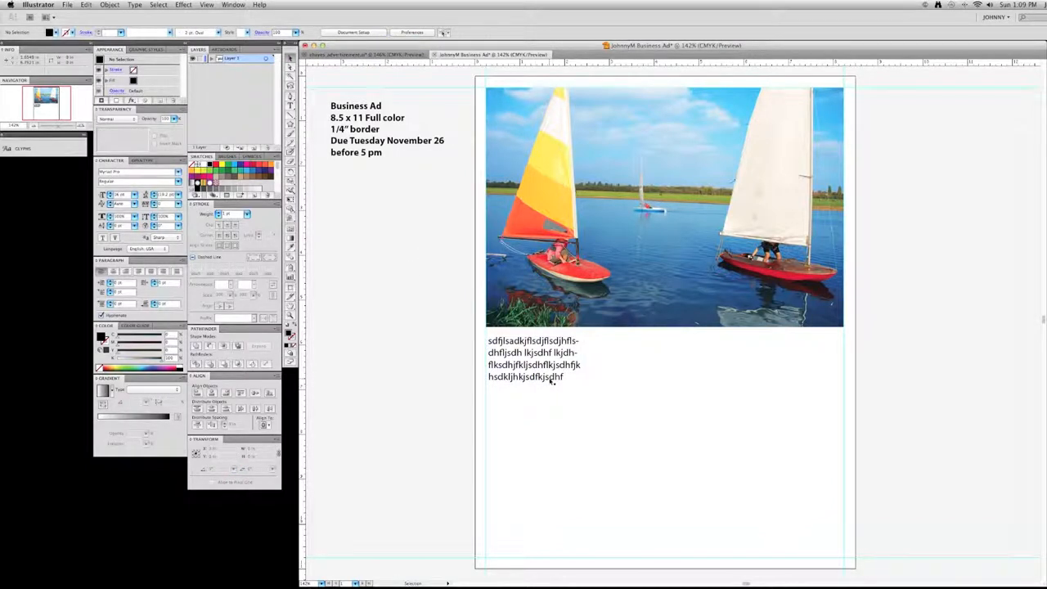
{"action": "left_click", "coordinate": [531, 365]}
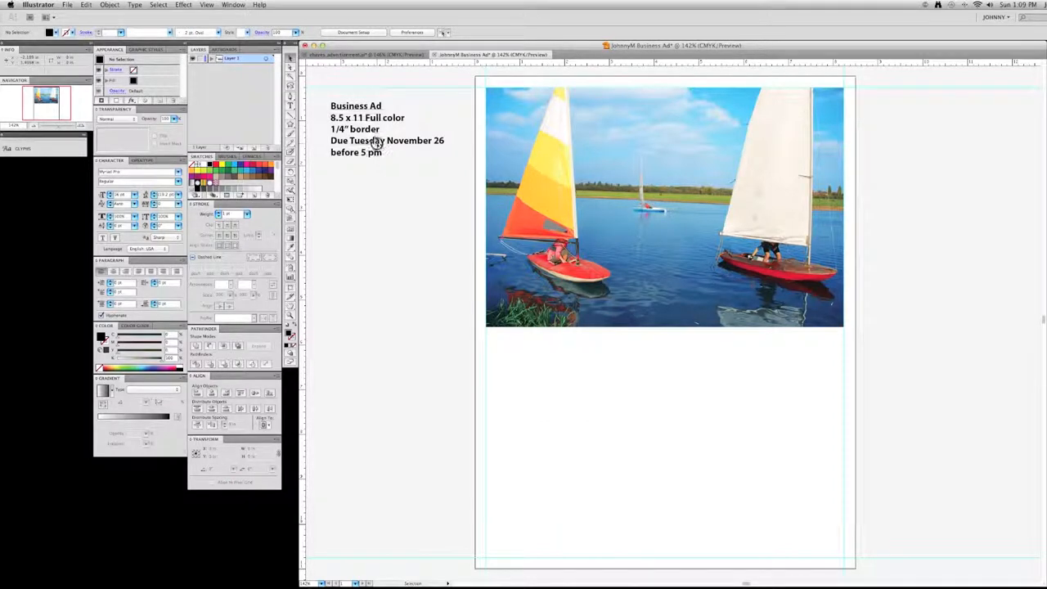
Draw an ellipse and type bold 'Business Ad' along its path with Type on a Path.
{"action": "double_click", "coordinate": [355, 106]}
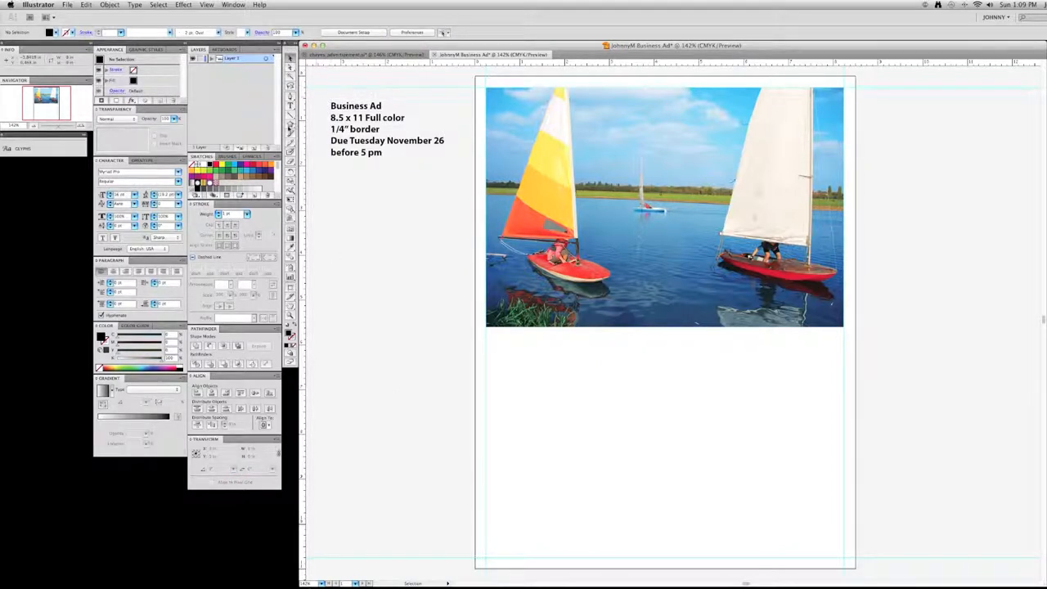
{"action": "left_click", "coordinate": [291, 127]}
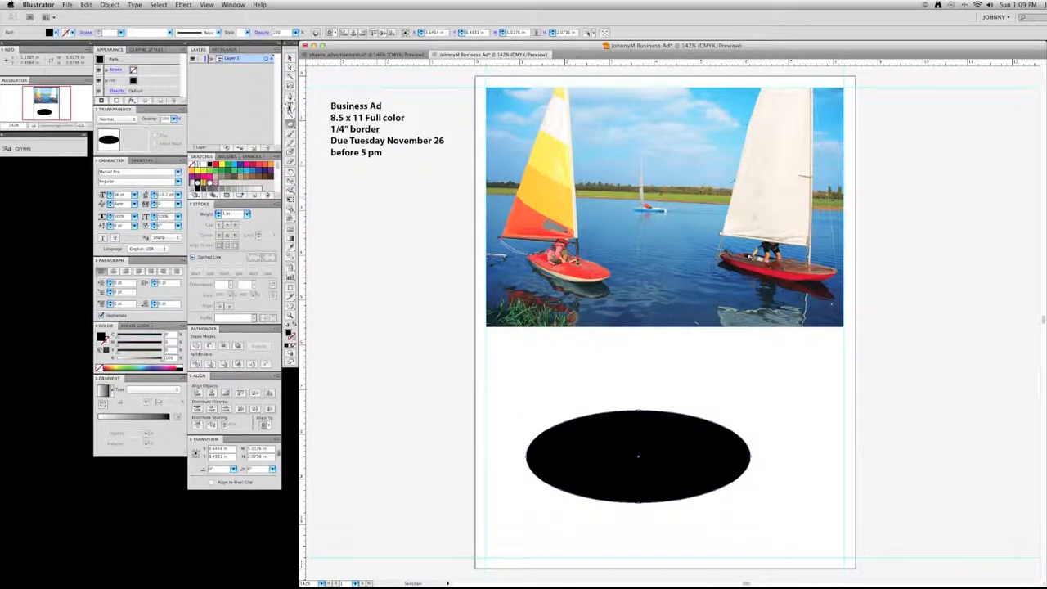
{"action": "left_click", "coordinate": [291, 106]}
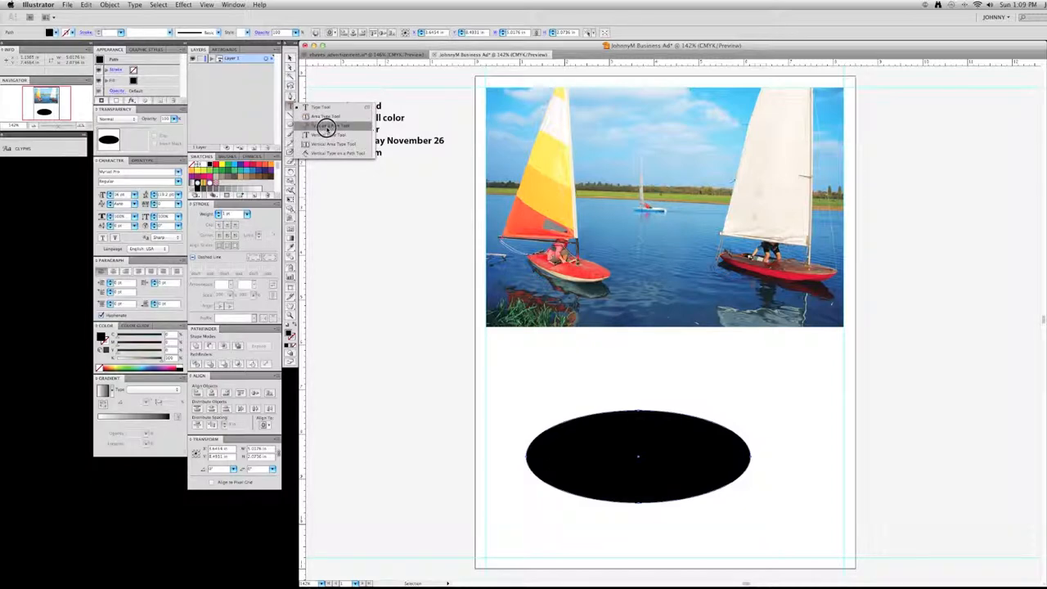
{"action": "left_click", "coordinate": [326, 125]}
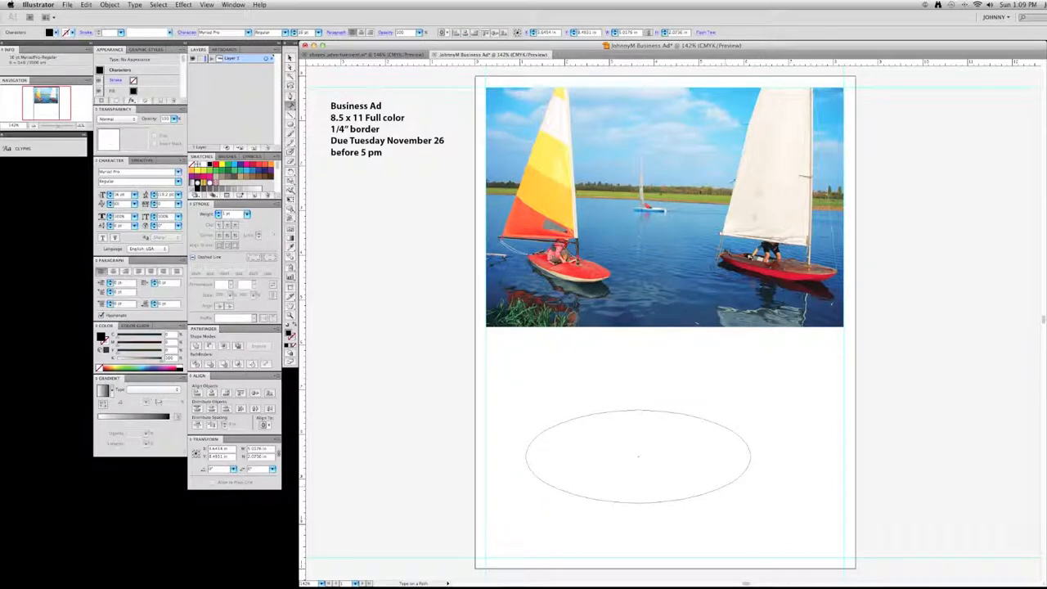
{"action": "type", "text": "Business Ad"}
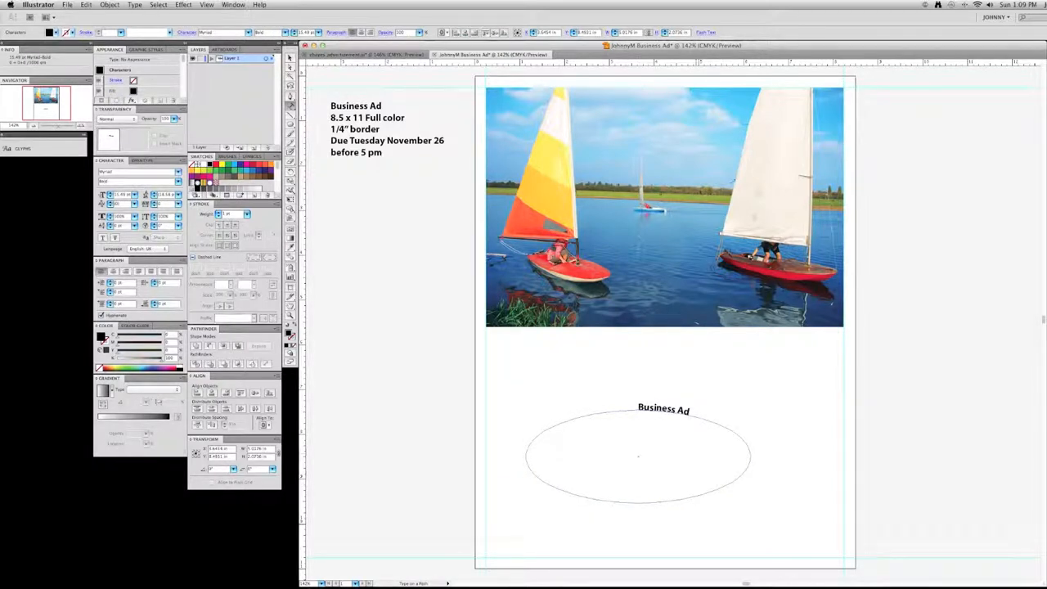
{"action": "double_click", "coordinate": [664, 409]}
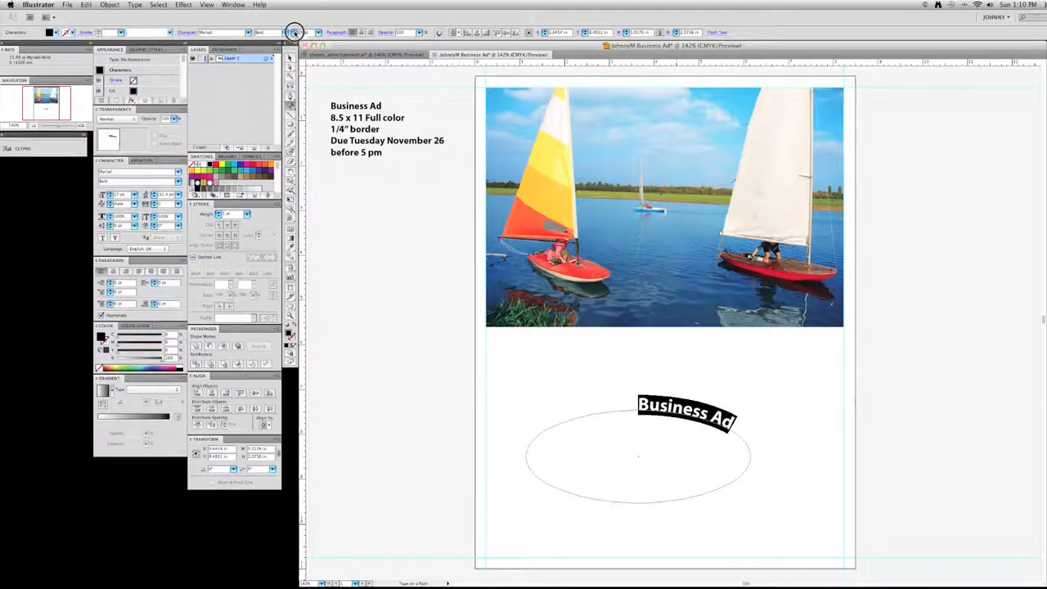
{"action": "left_click", "coordinate": [638, 456]}
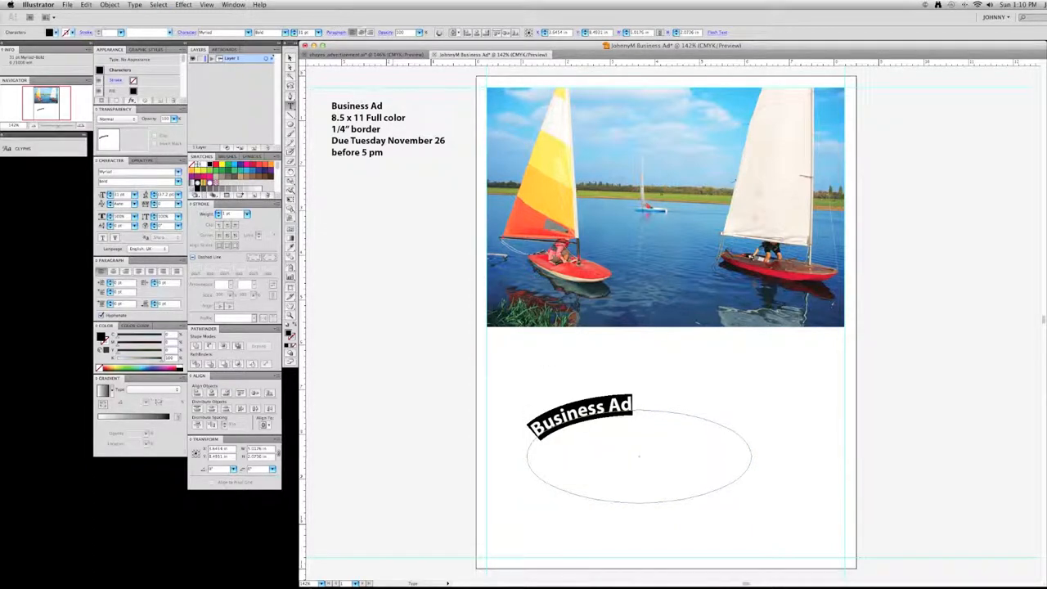
Slide 'Business Ad' along the ellipse so it sits centered across the top.
{"action": "left_click_drag", "start_coordinate": [579, 413], "coordinate": [711, 420]}
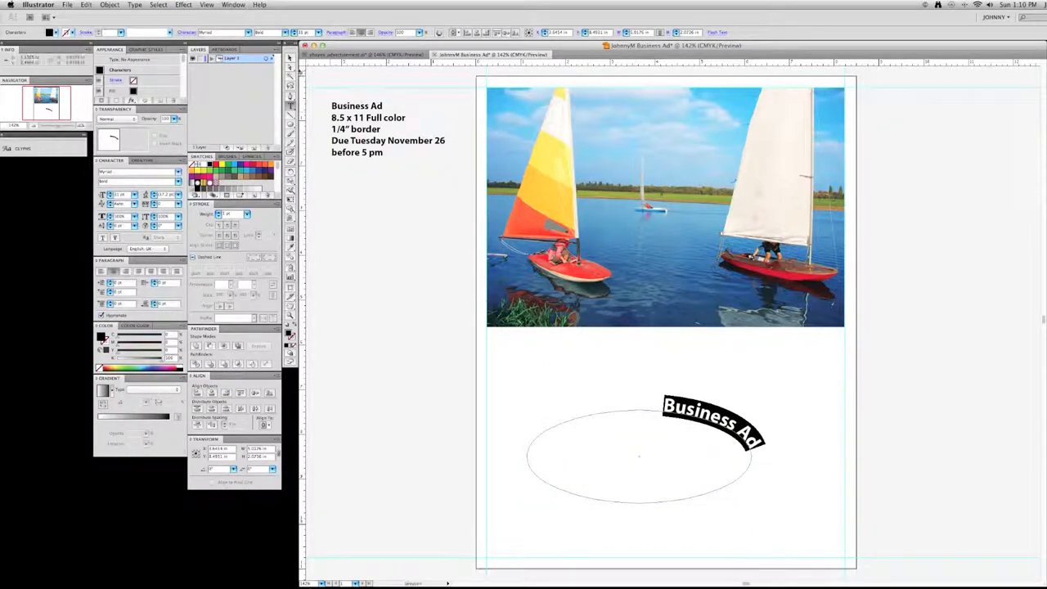
{"action": "left_click", "coordinate": [639, 456]}
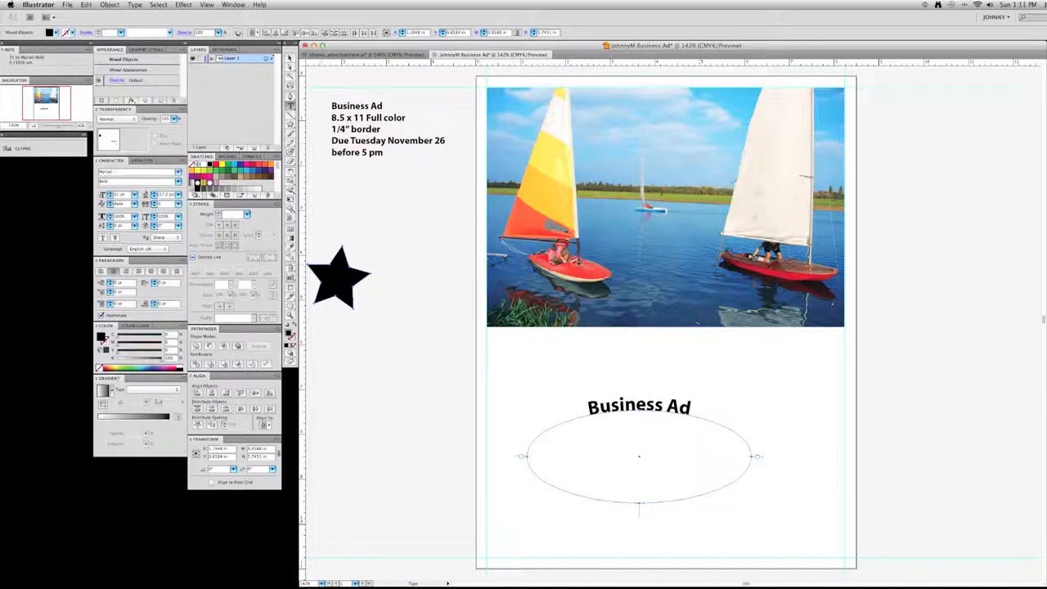
Draw a black star left of the photo and run 'Business Ad' text around its outline.
{"action": "left_click", "coordinate": [339, 279]}
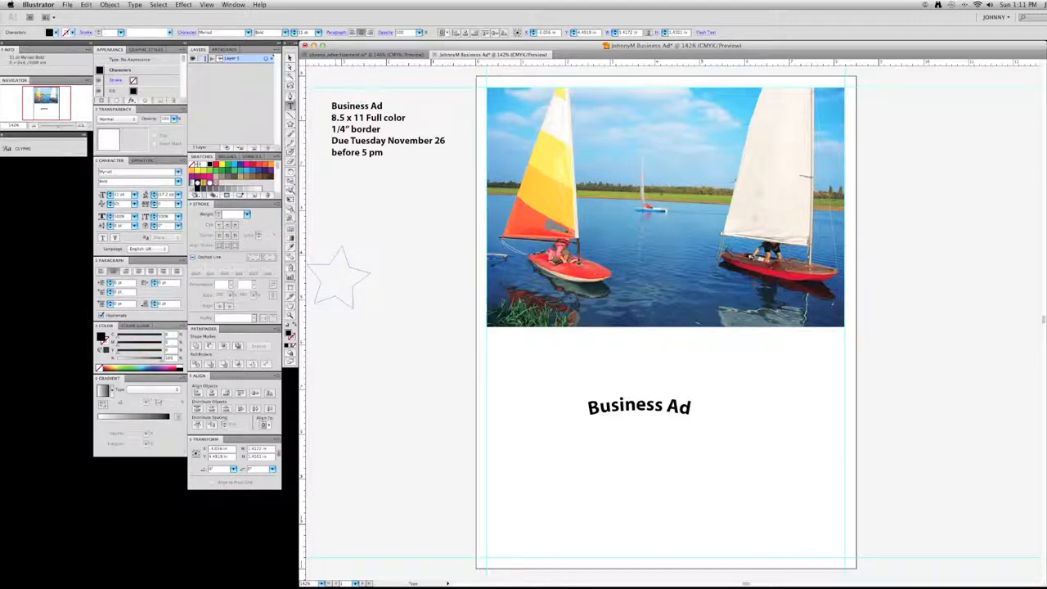
{"action": "left_click", "coordinate": [340, 278]}
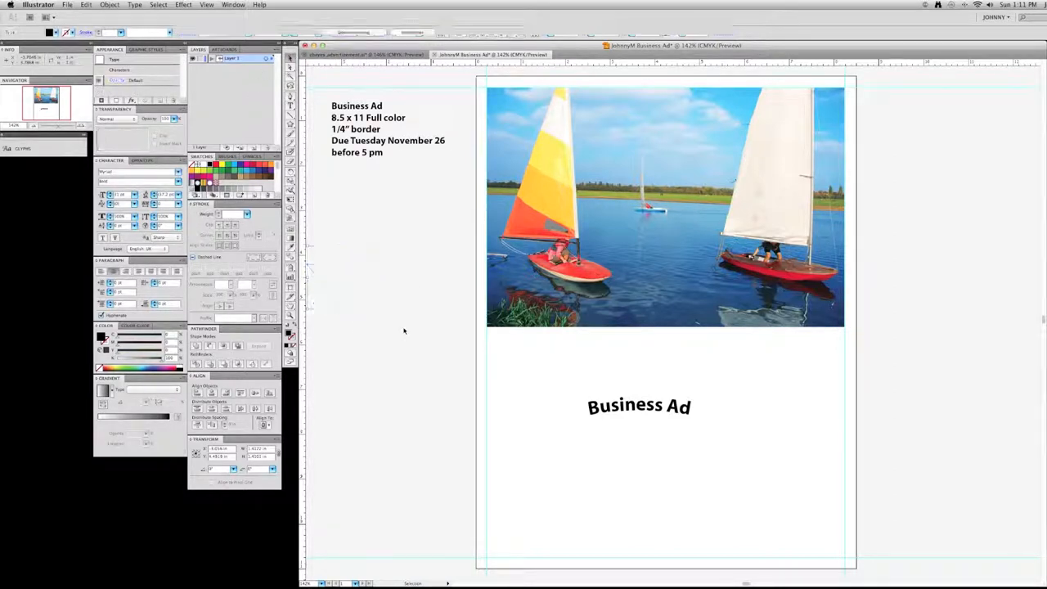
{"action": "left_click_drag", "start_coordinate": [360, 209], "coordinate": [391, 324]}
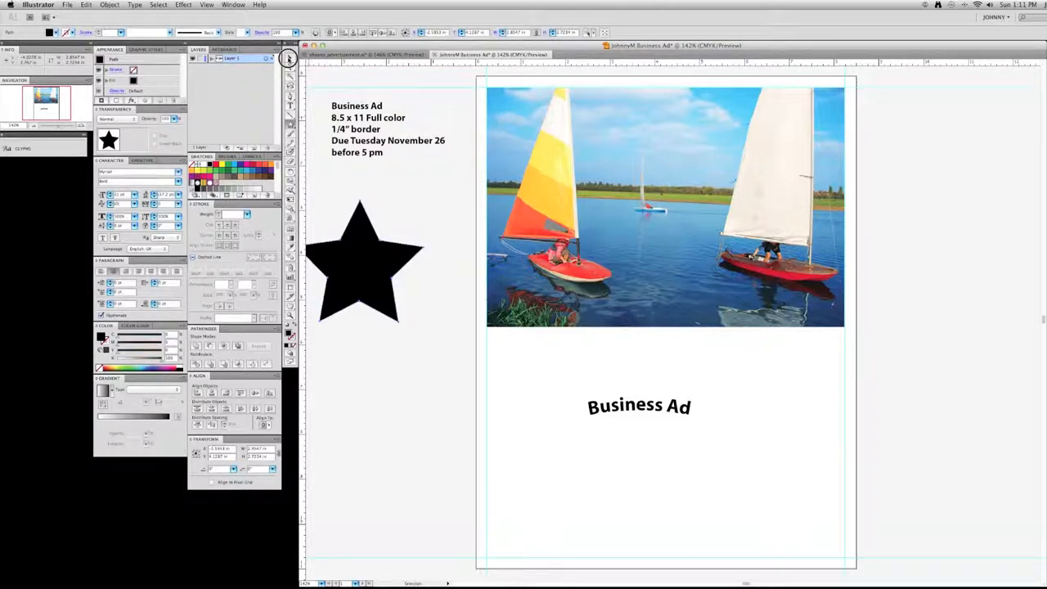
{"action": "left_click", "coordinate": [360, 262]}
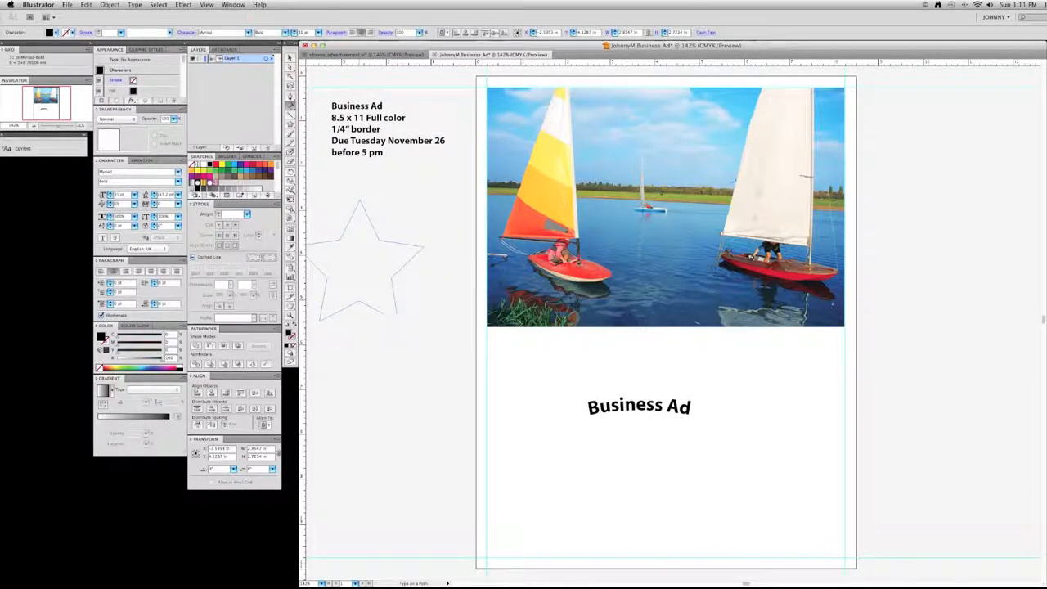
{"action": "left_click", "coordinate": [360, 262]}
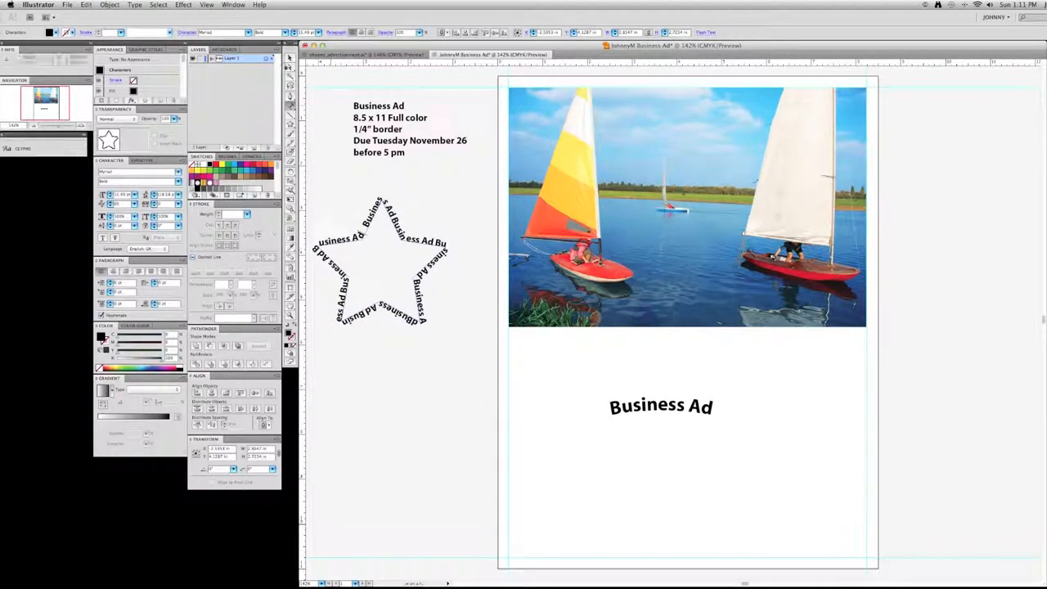
{"action": "left_click", "coordinate": [339, 169]}
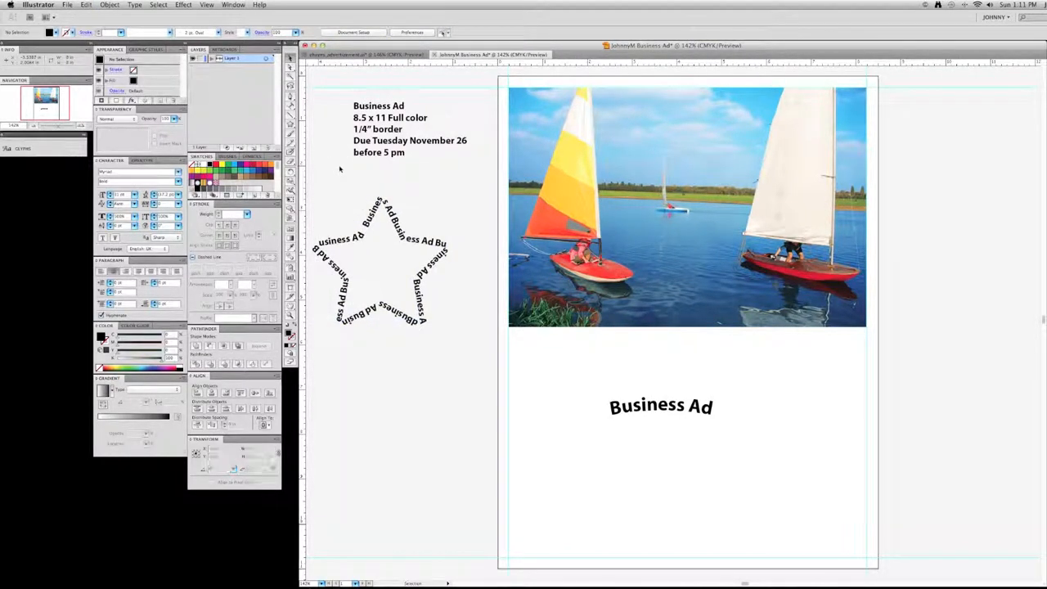
{"action": "left_click", "coordinate": [381, 262]}
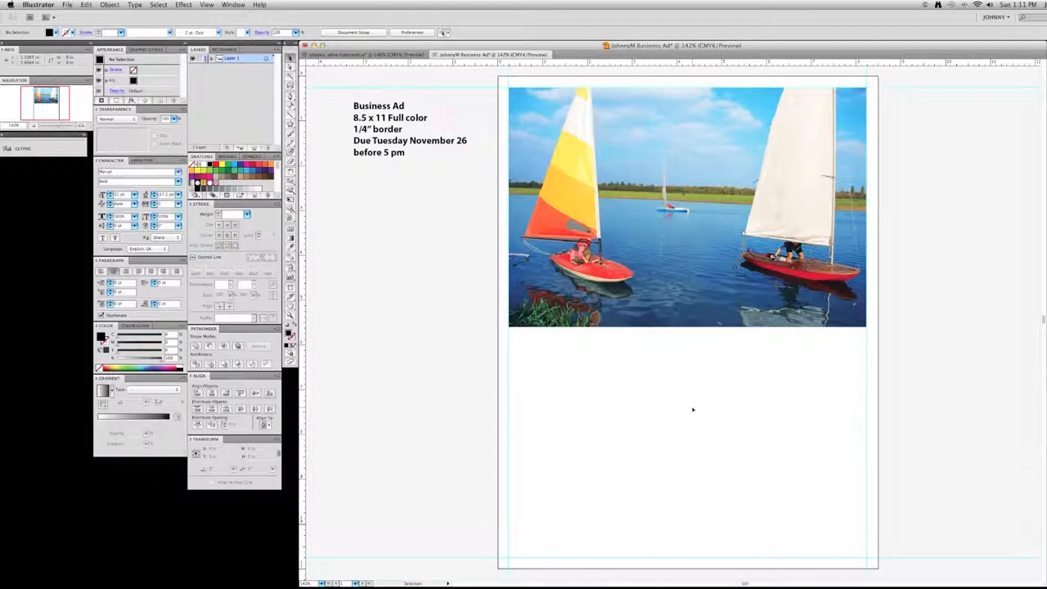
Open and dismiss the File menu, then choose the Rounded Rectangle tool.
{"action": "left_click", "coordinate": [68, 5]}
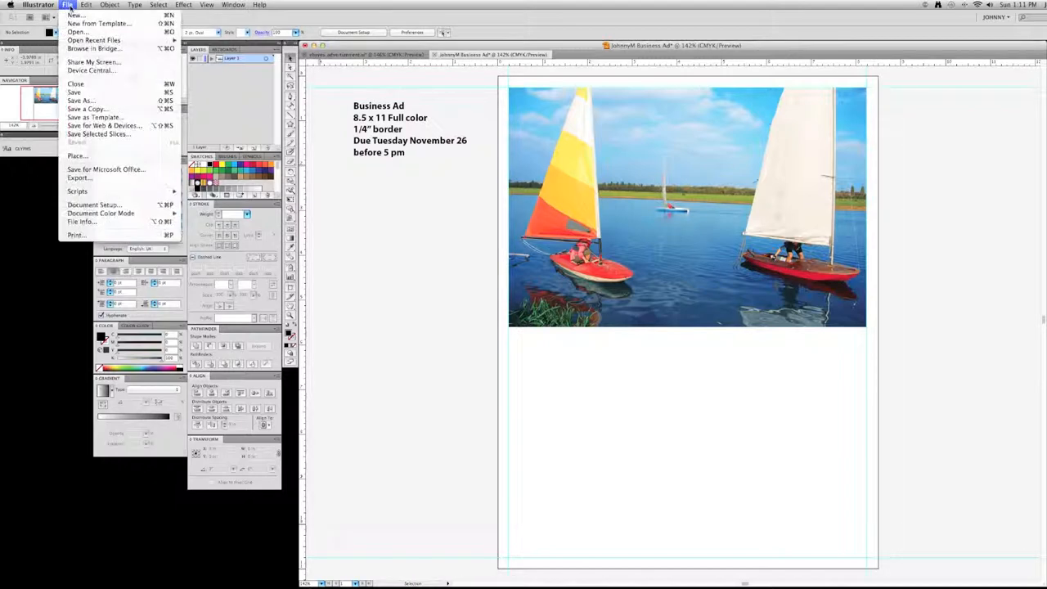
{"action": "mouse_move", "coordinate": [76, 155]}
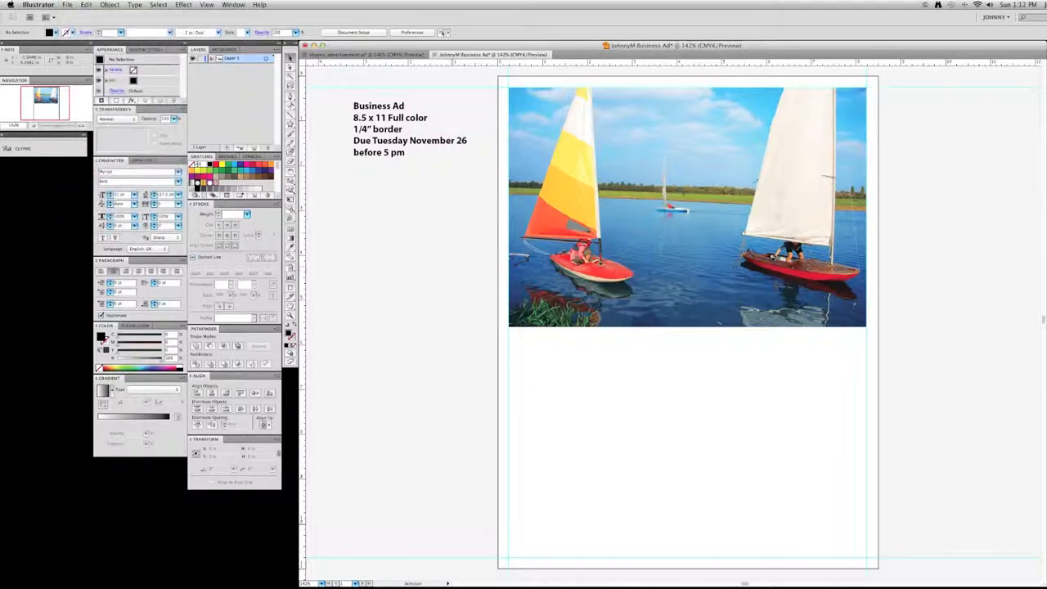
{"action": "left_click", "coordinate": [688, 206]}
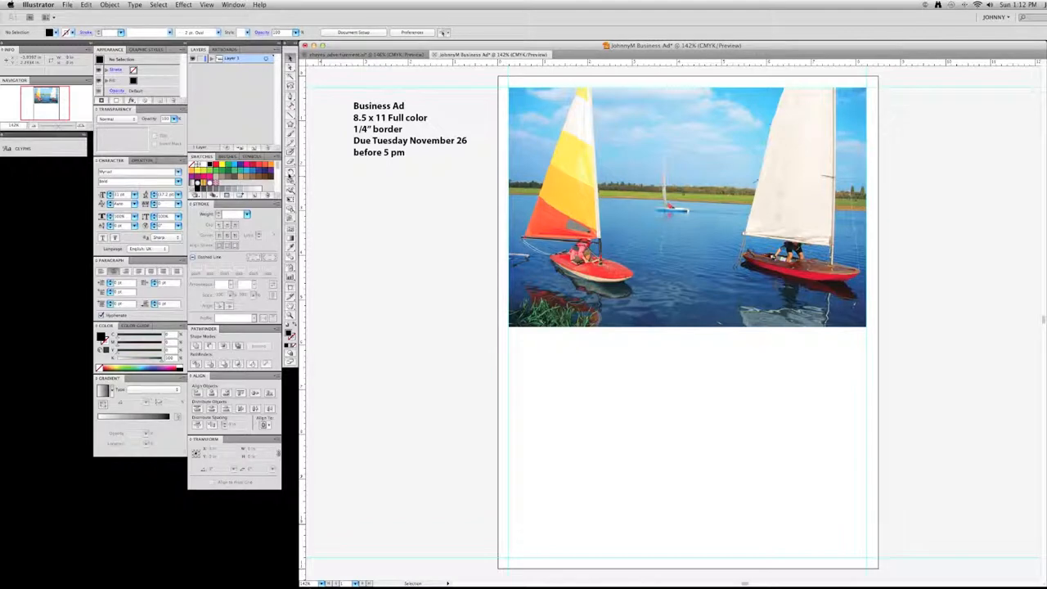
{"action": "left_click", "coordinate": [291, 127]}
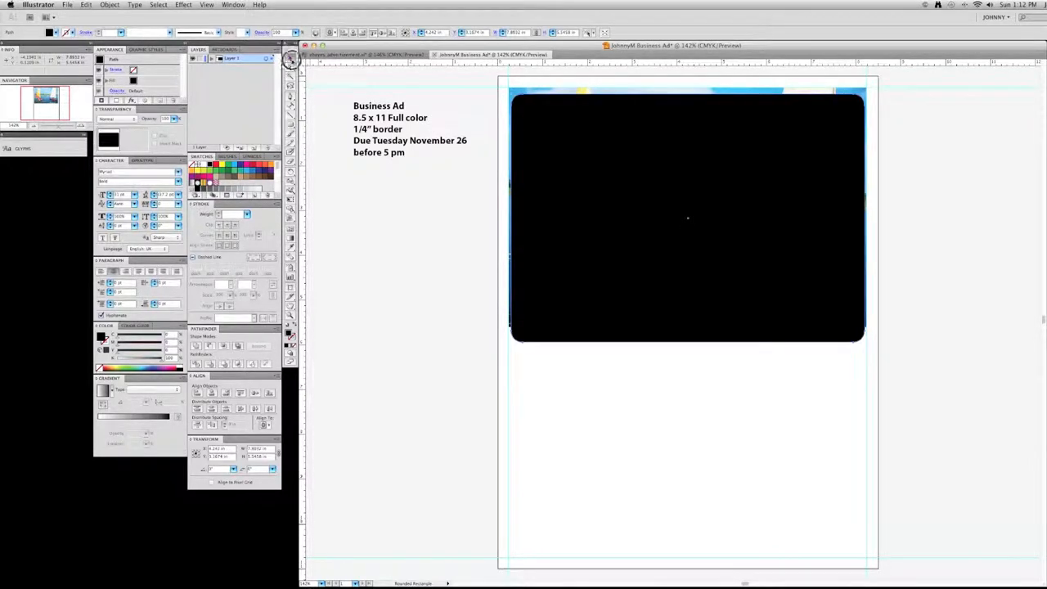
Select the rounded rectangle with the photo, apply Object > Clipping Mask > Make, then deselect.
{"action": "left_click", "coordinate": [688, 217]}
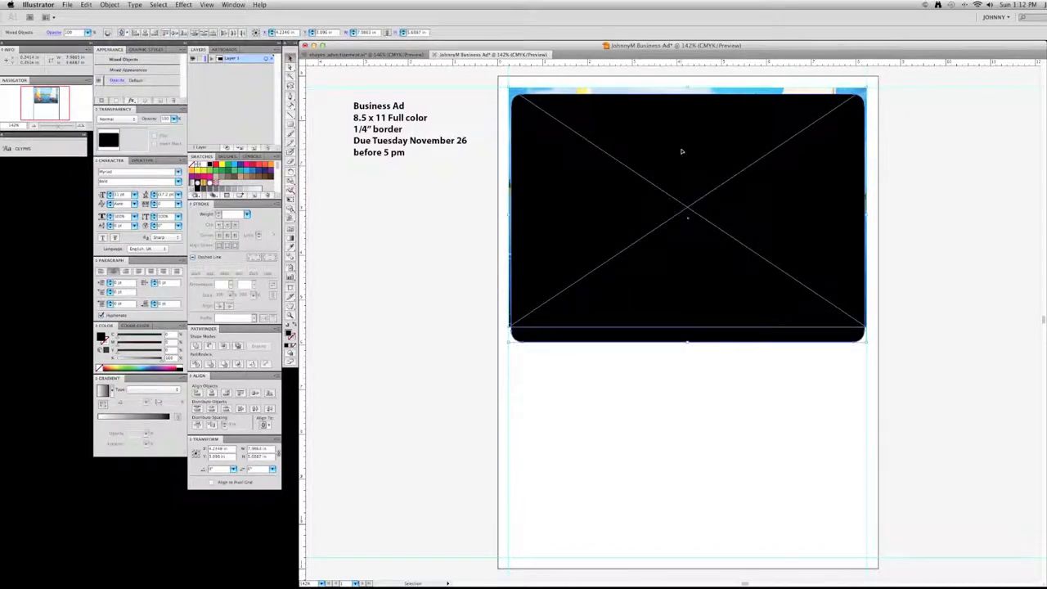
{"action": "left_click", "coordinate": [110, 5]}
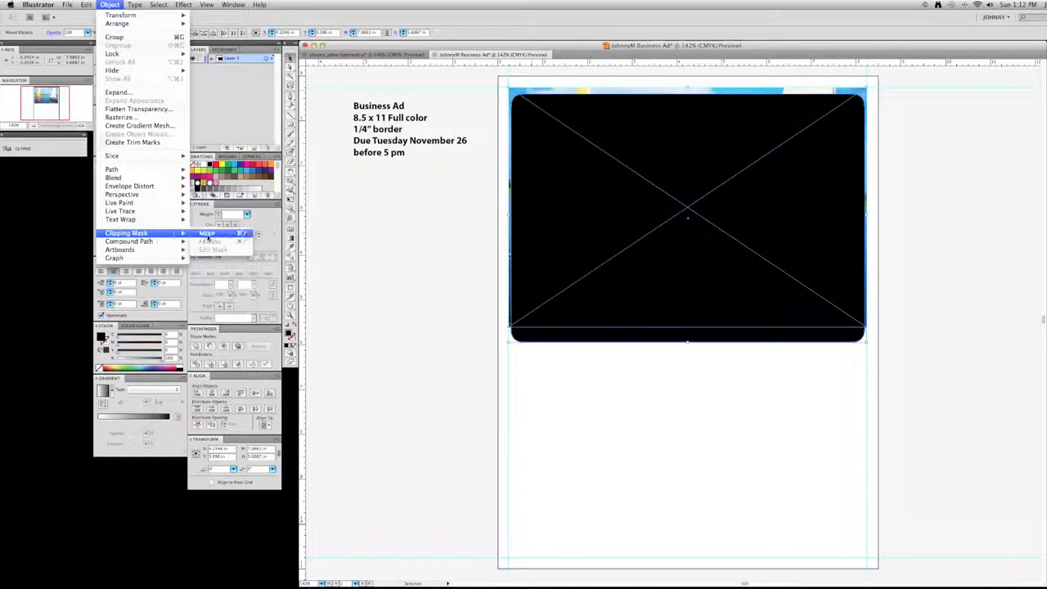
{"action": "left_click", "coordinate": [206, 234]}
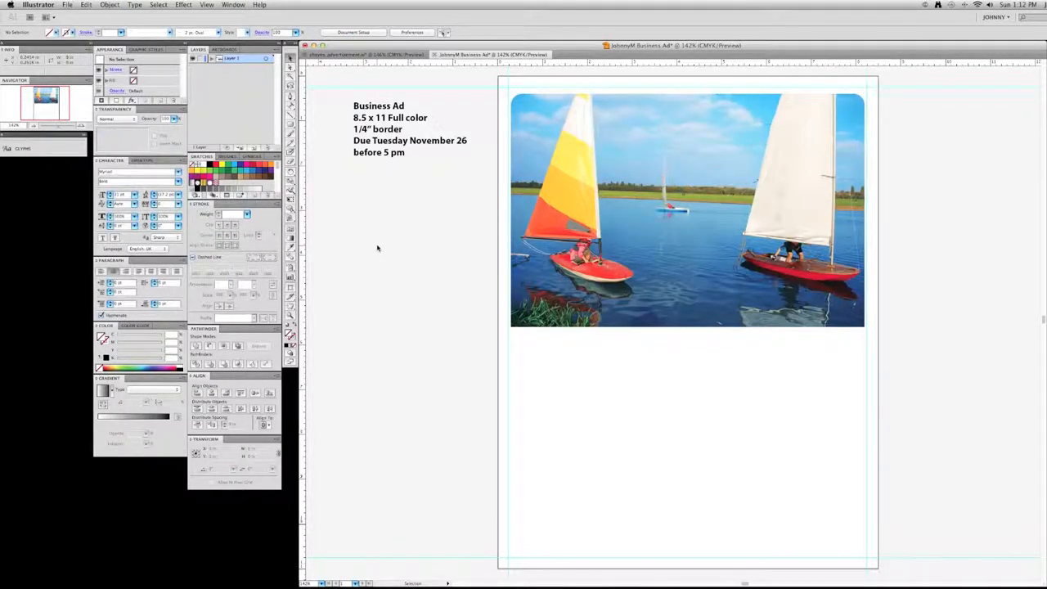
{"action": "left_click", "coordinate": [687, 211]}
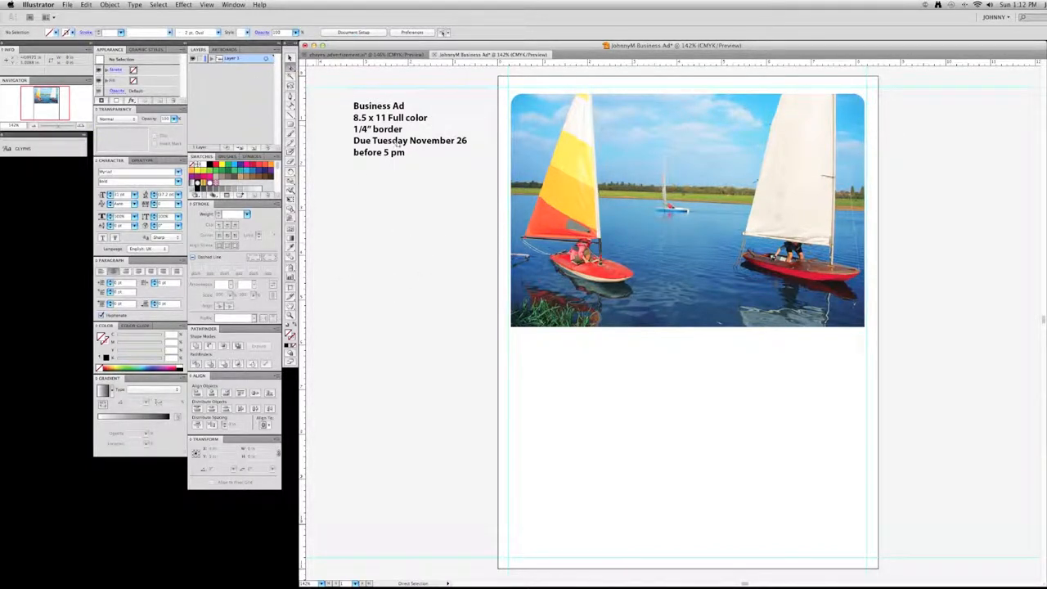
Drag the mask's top-left anchor inward to slant the photo, then delete the clipped group.
{"action": "left_click", "coordinate": [690, 208]}
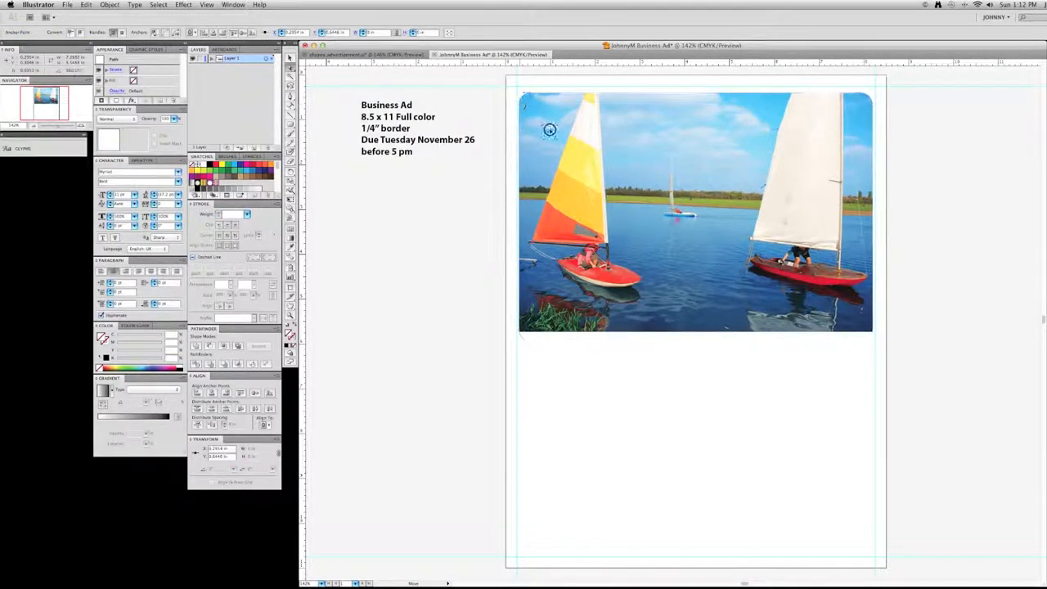
{"action": "left_click_drag", "start_coordinate": [550, 129], "coordinate": [530, 94]}
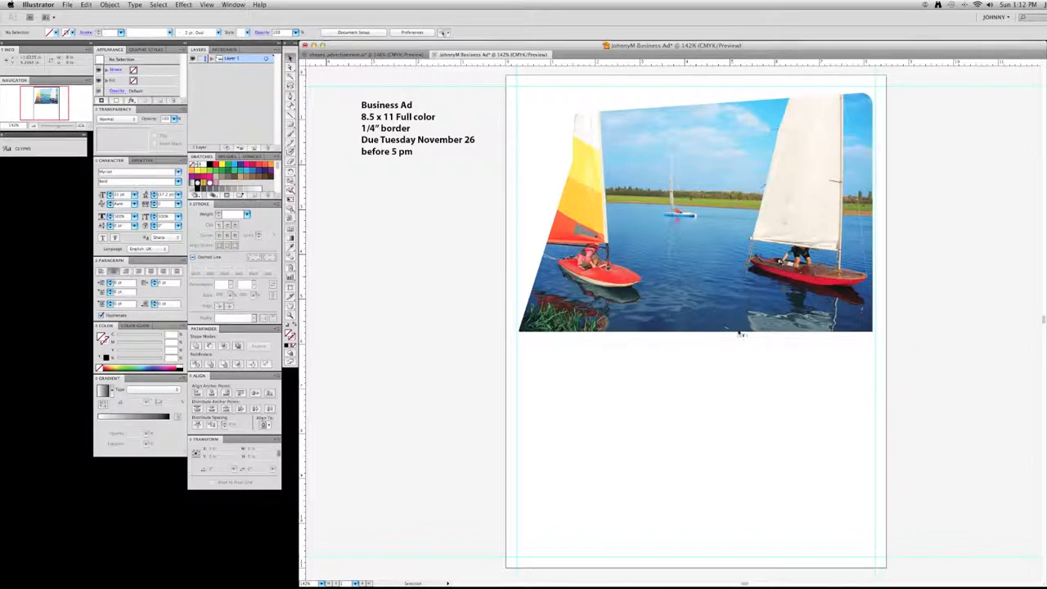
{"action": "left_click", "coordinate": [696, 213]}
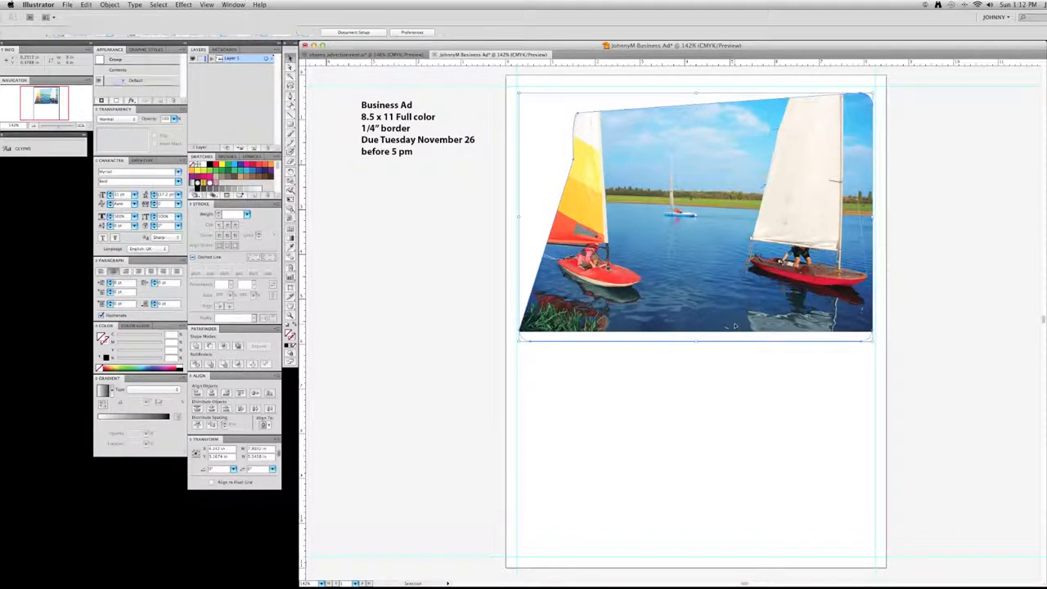
{"action": "key", "text": "Delete"}
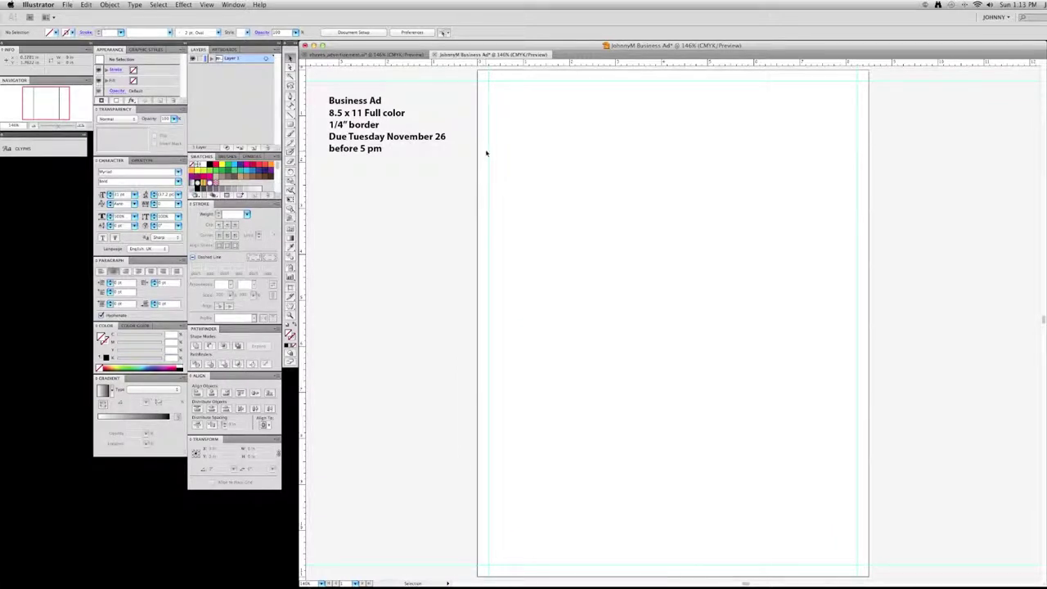
{"action": "mouse_move", "coordinate": [487, 149]}
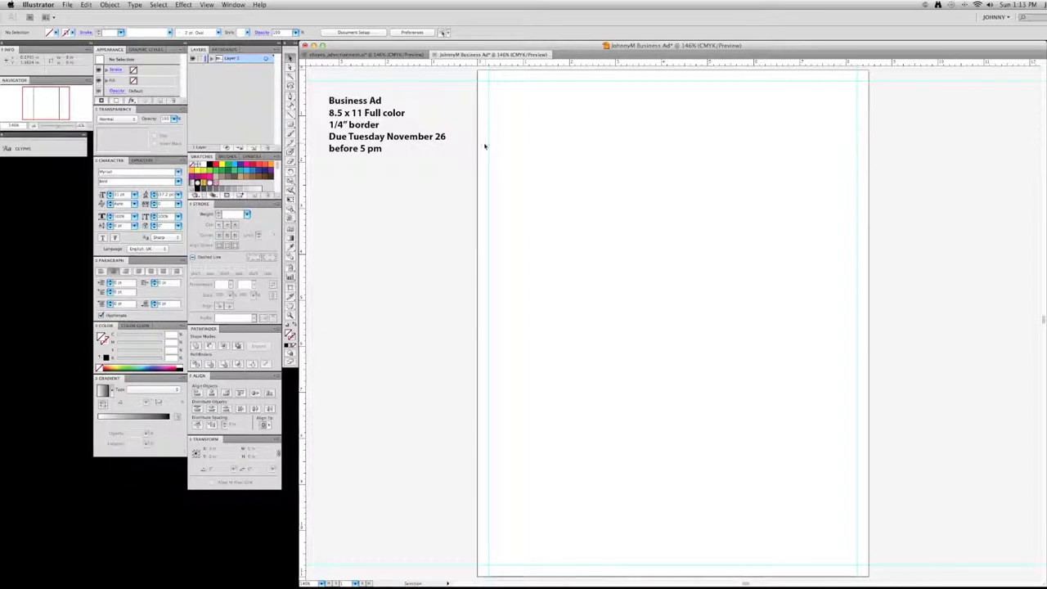
{"action": "mouse_move", "coordinate": [485, 185]}
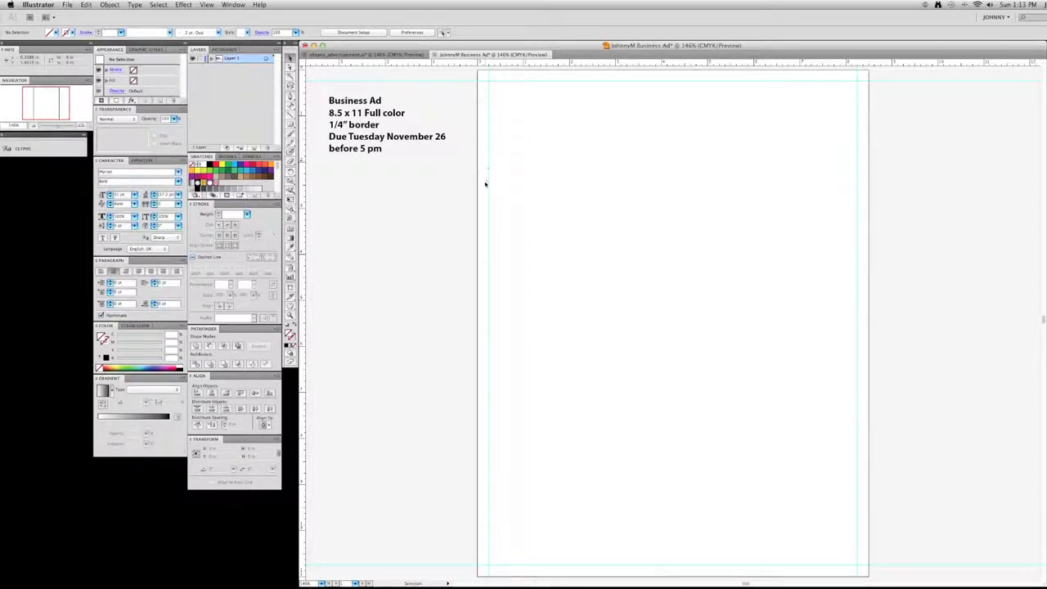
{"action": "mouse_move", "coordinate": [483, 364]}
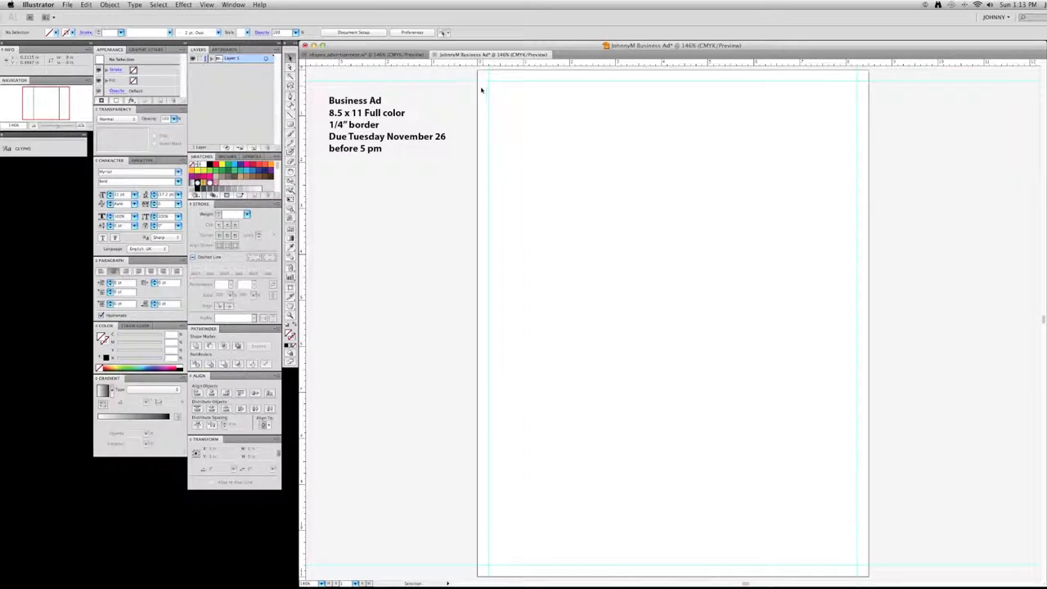
{"action": "mouse_move", "coordinate": [544, 171]}
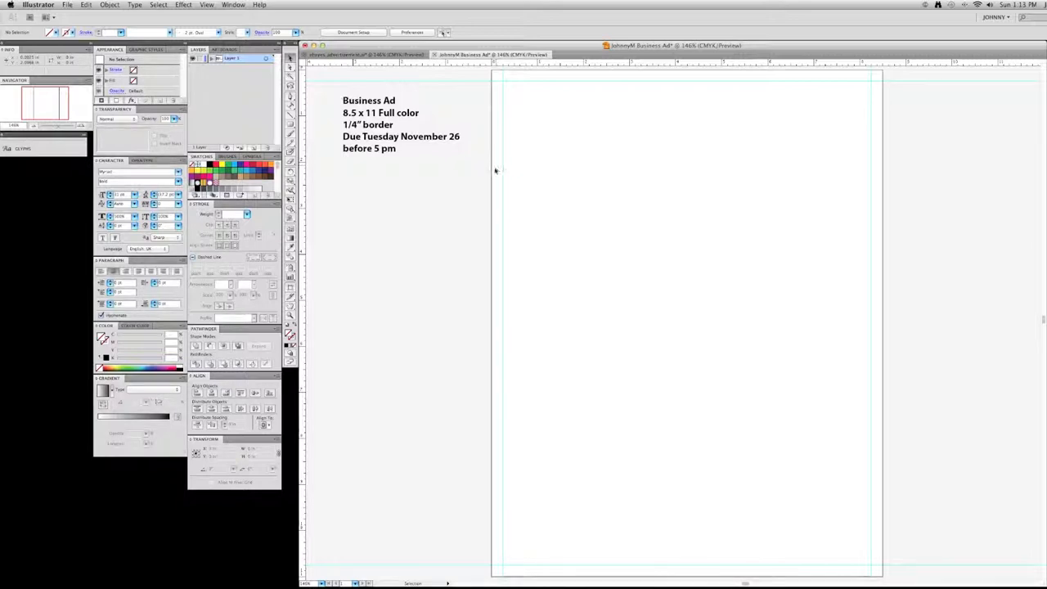
{"action": "mouse_move", "coordinate": [497, 221]}
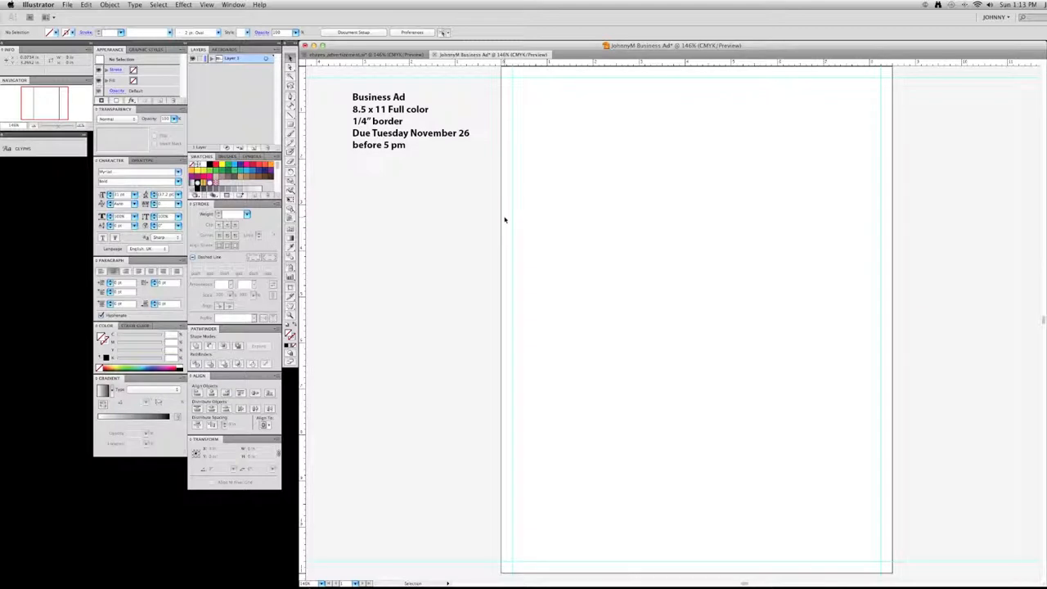
{"action": "mouse_move", "coordinate": [471, 213]}
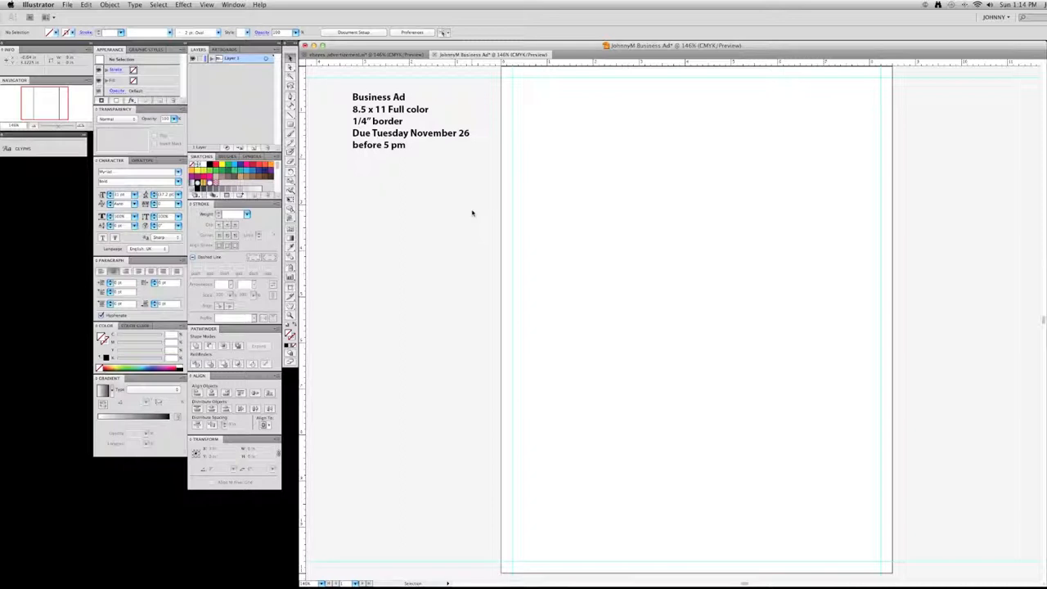
{"action": "mouse_move", "coordinate": [345, 164]}
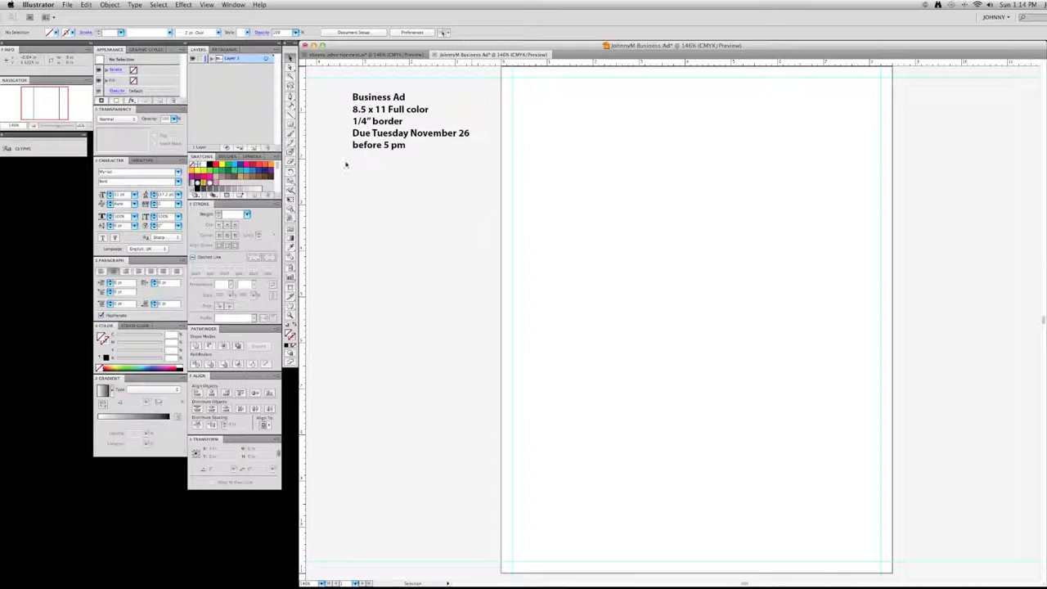